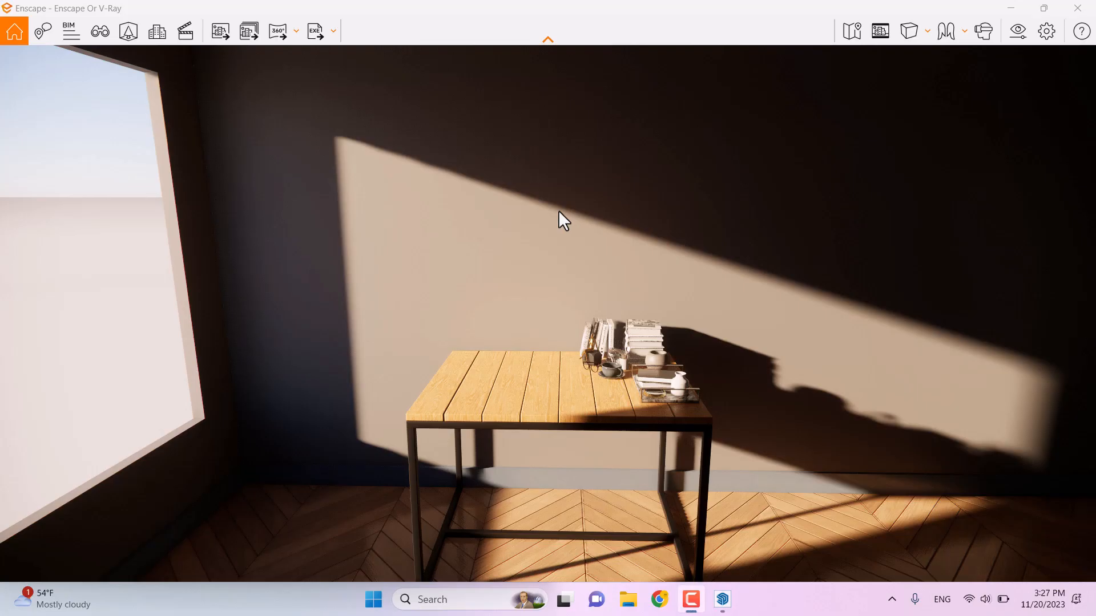
mouse_move(722, 598)
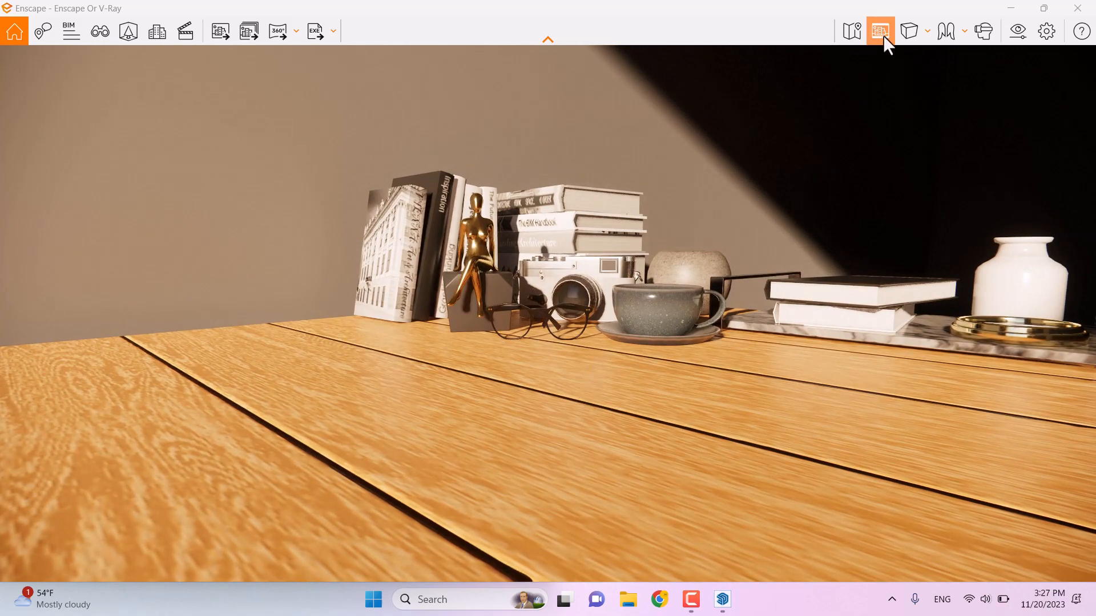
Step: Lower the camera to a close, table-height view of the books, camera and cup
click(879, 31)
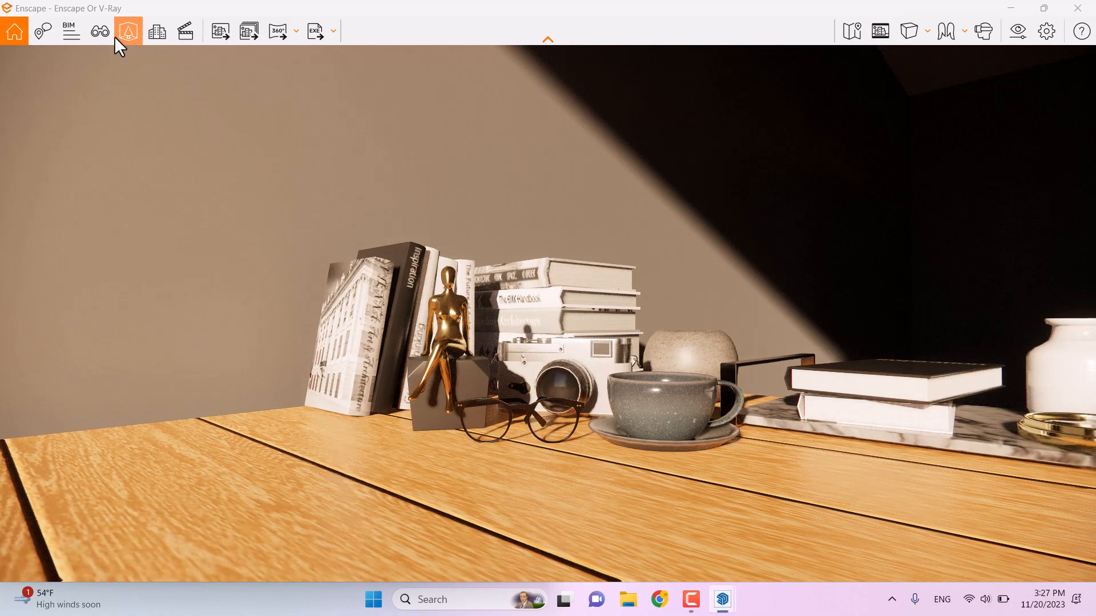
Step: Open the Asset Library and filter it to the Accessories category
click(127, 31)
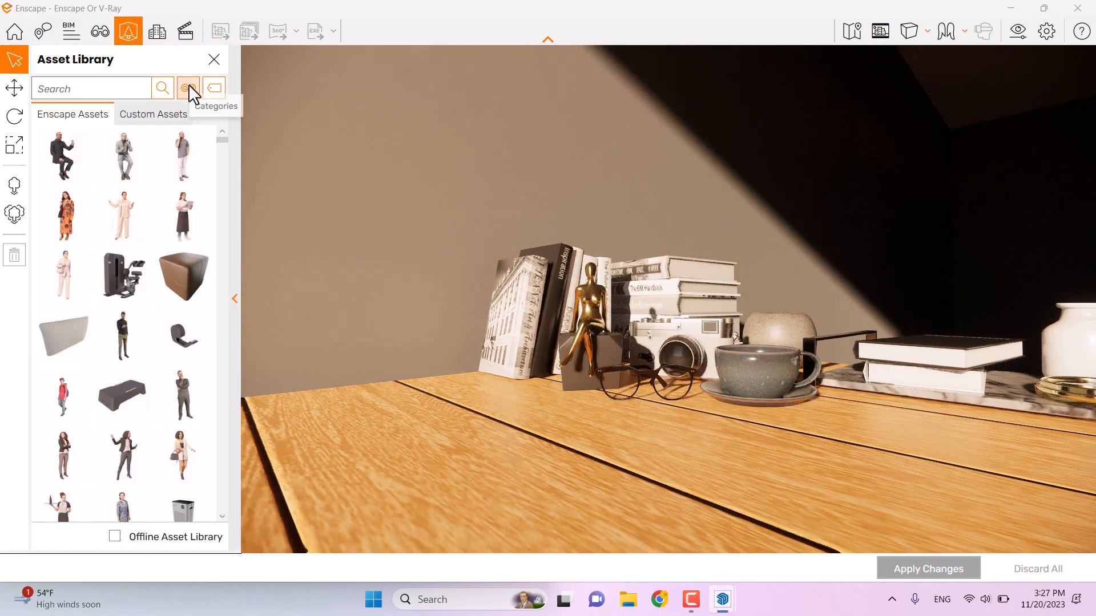
click(188, 89)
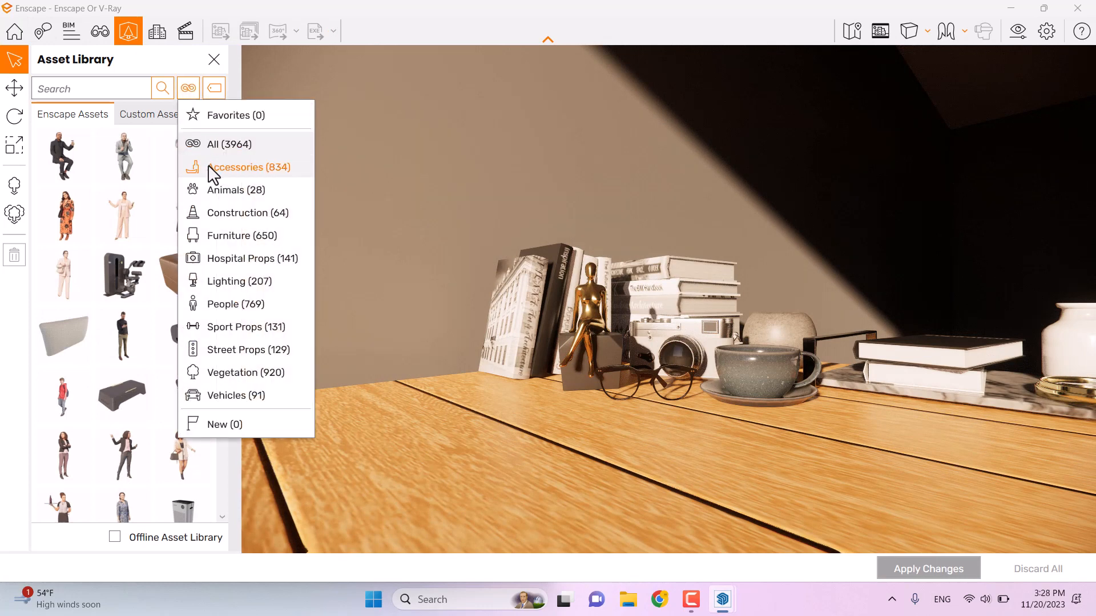
click(249, 167)
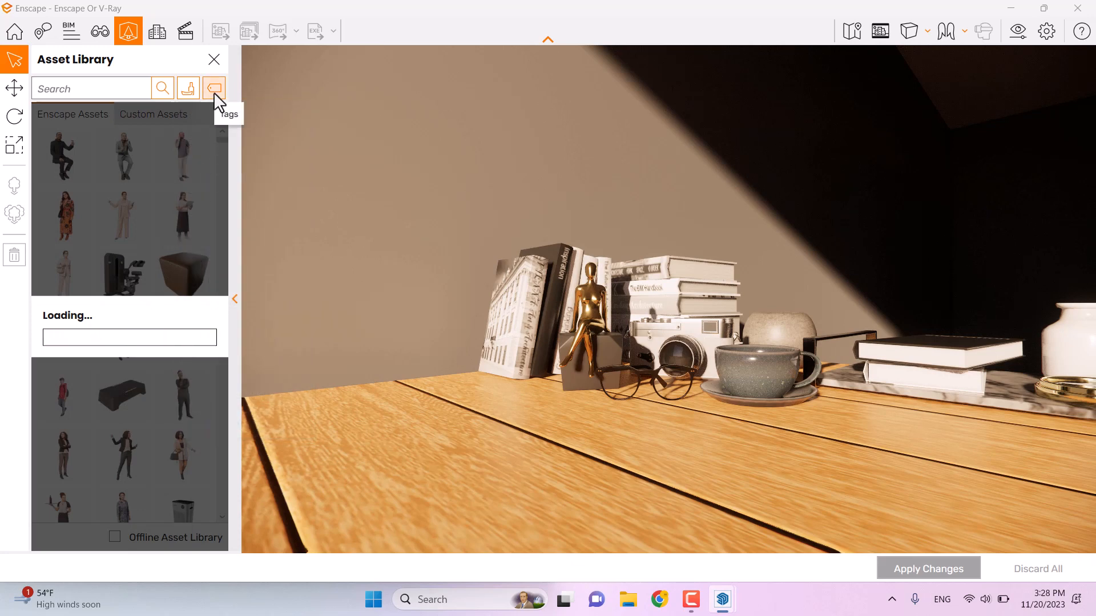
Step: Try the Flower tag filter on the accessories, then clear it
click(214, 89)
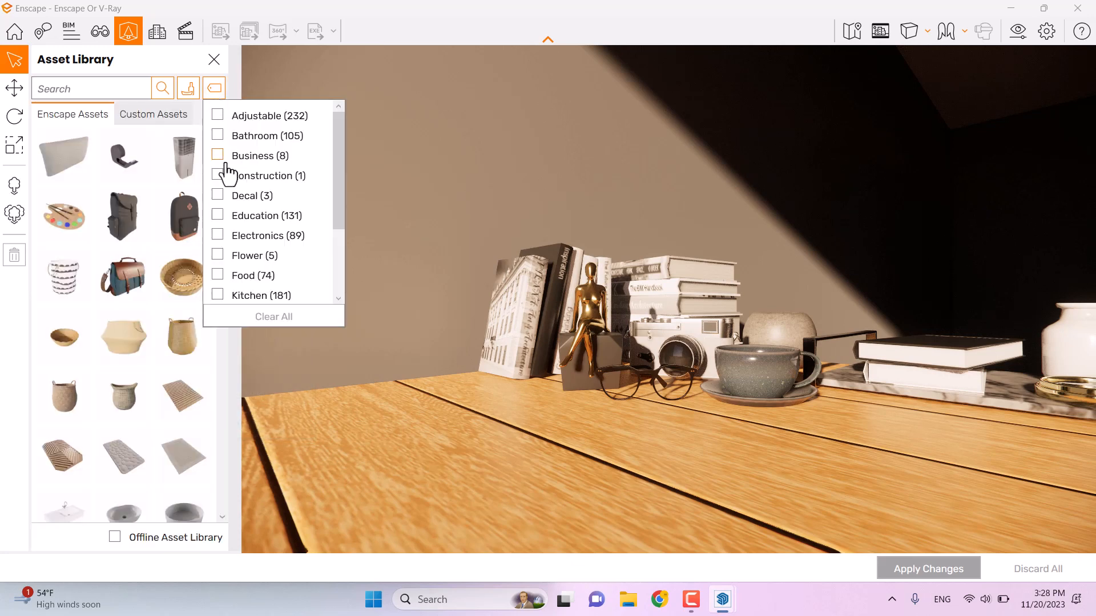
click(217, 256)
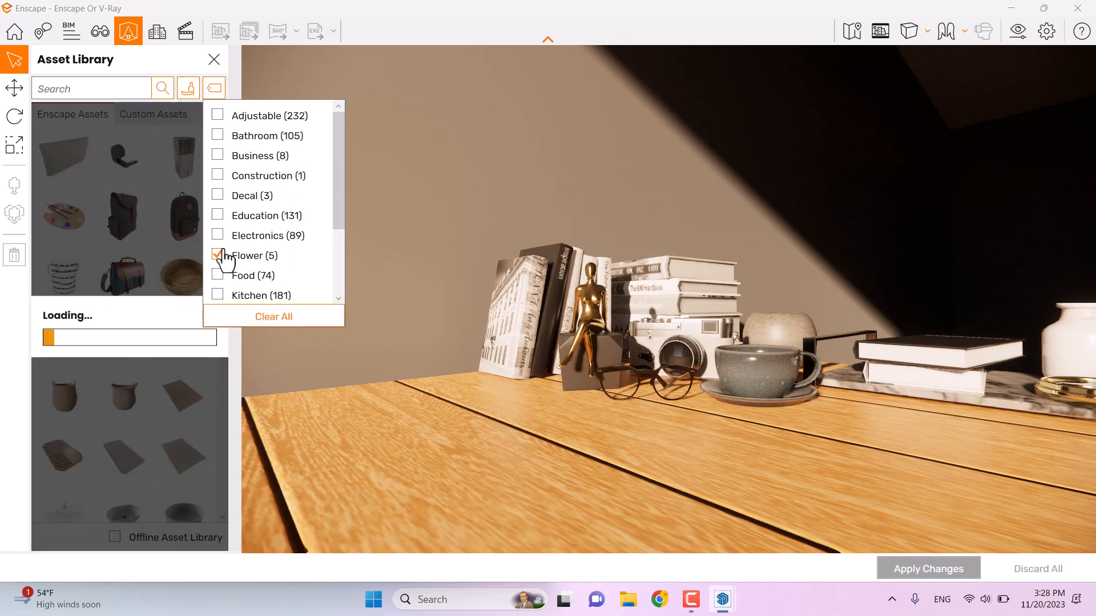
click(218, 256)
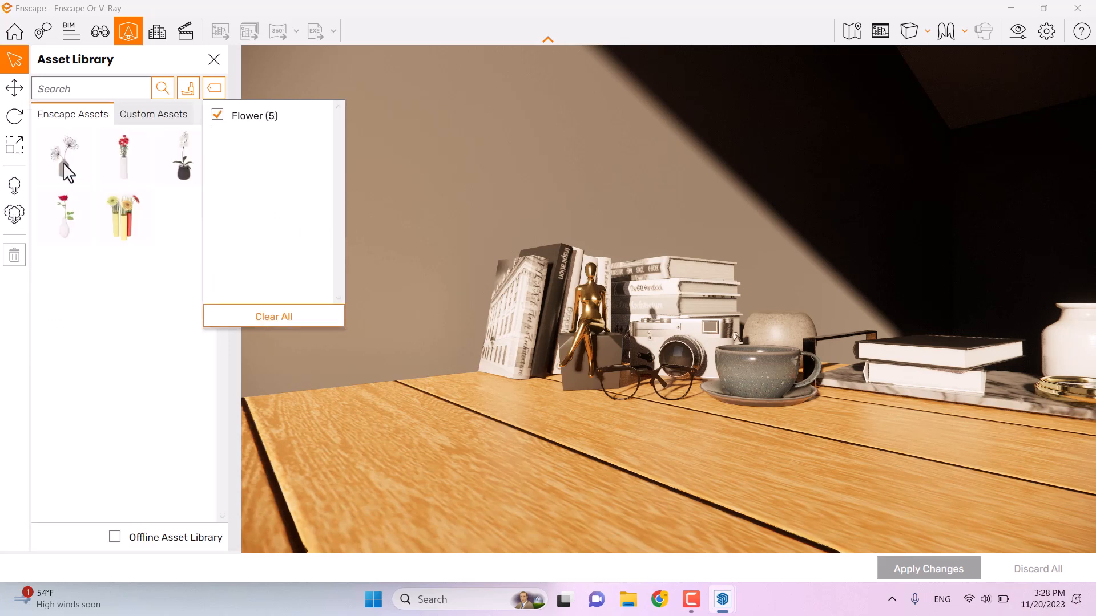
click(217, 115)
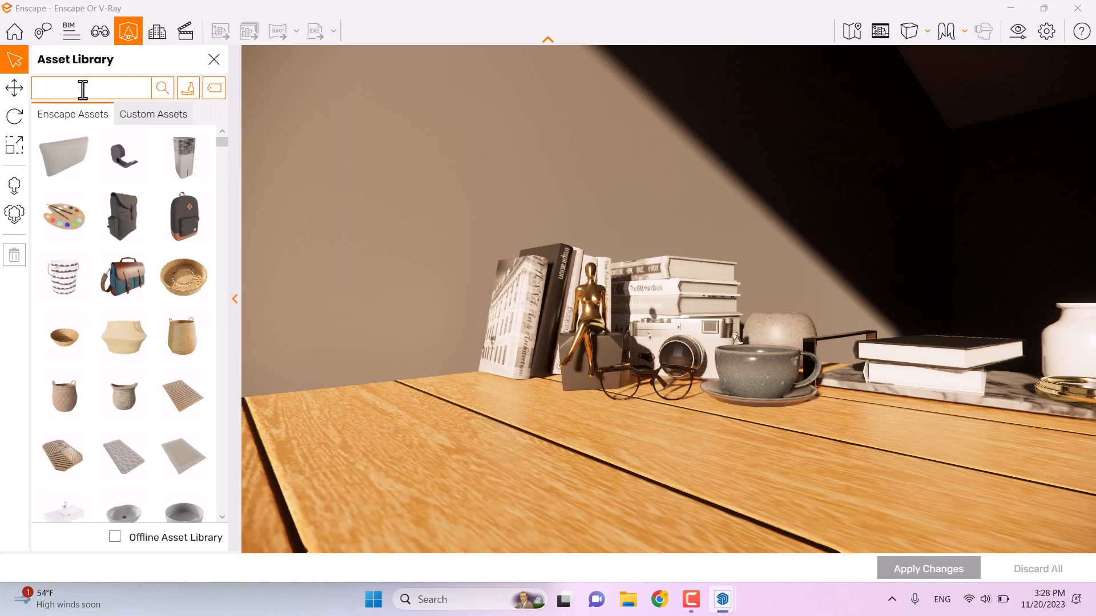
Step: Search 'Vase', place the pampas grass vase beside the table, then Apply and Leave
text(Vase)
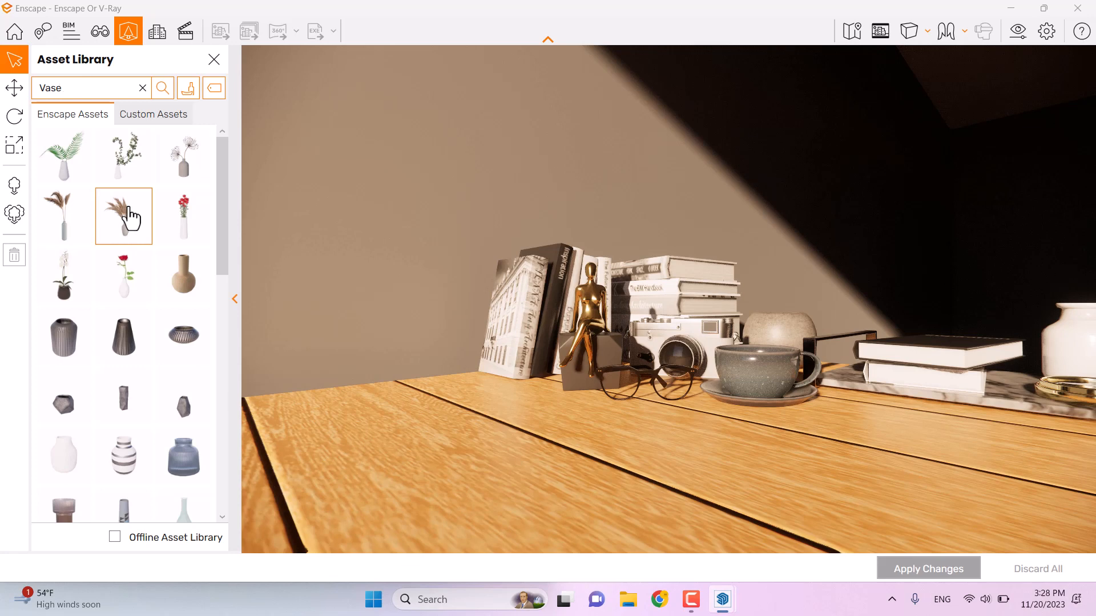
scroll(down, 3)
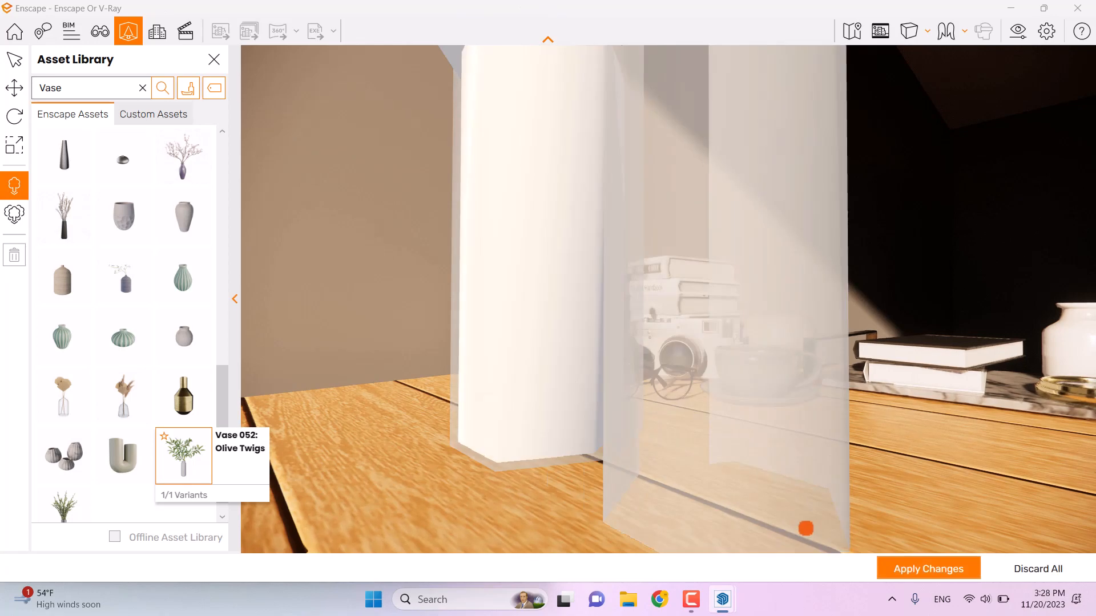
click(183, 456)
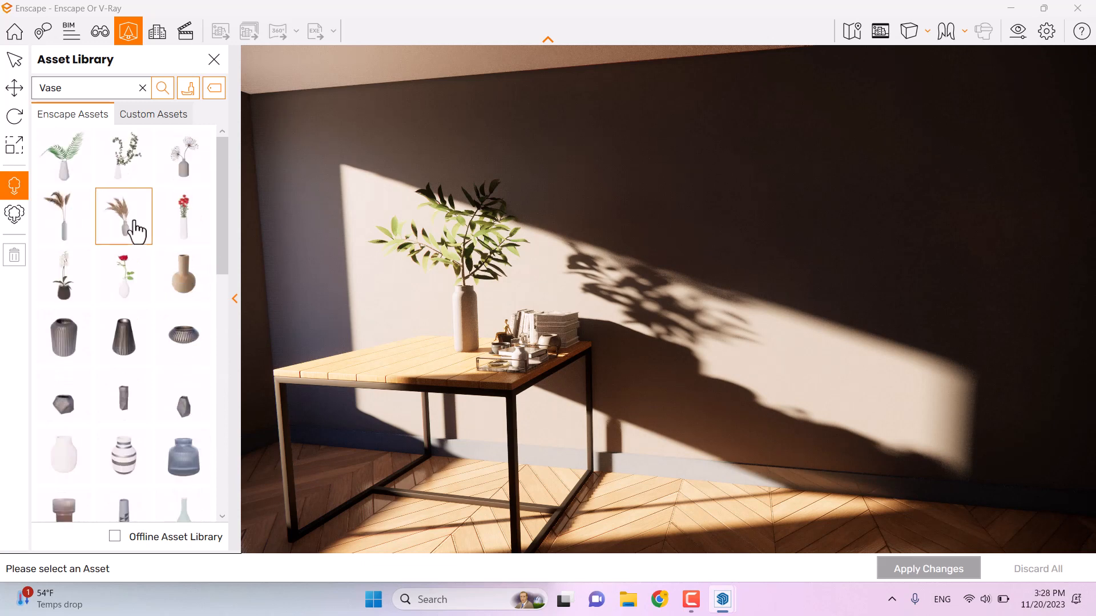
click(183, 217)
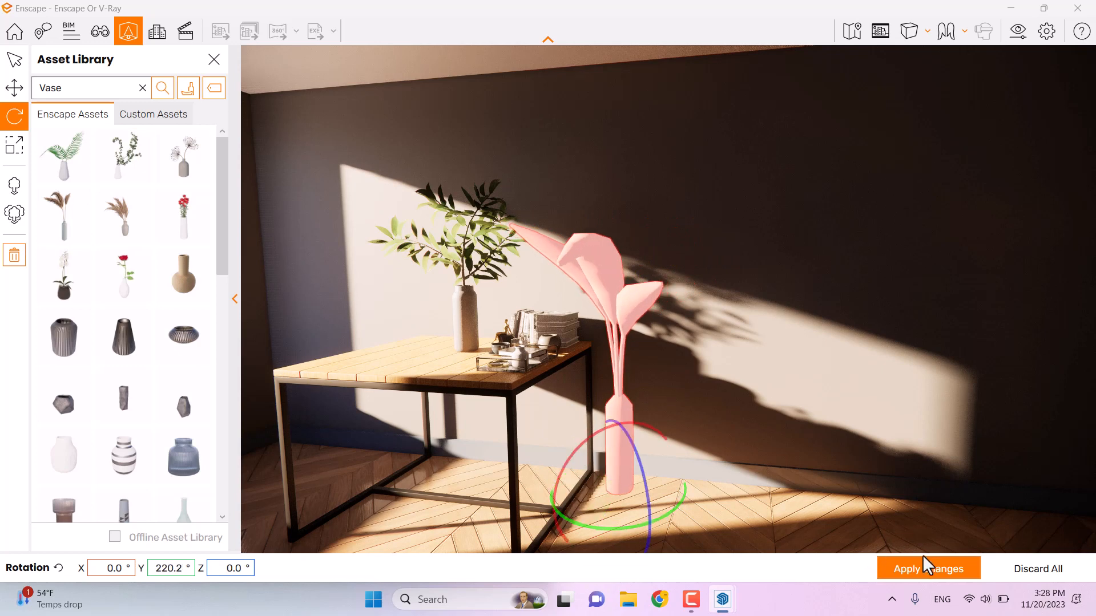
click(927, 569)
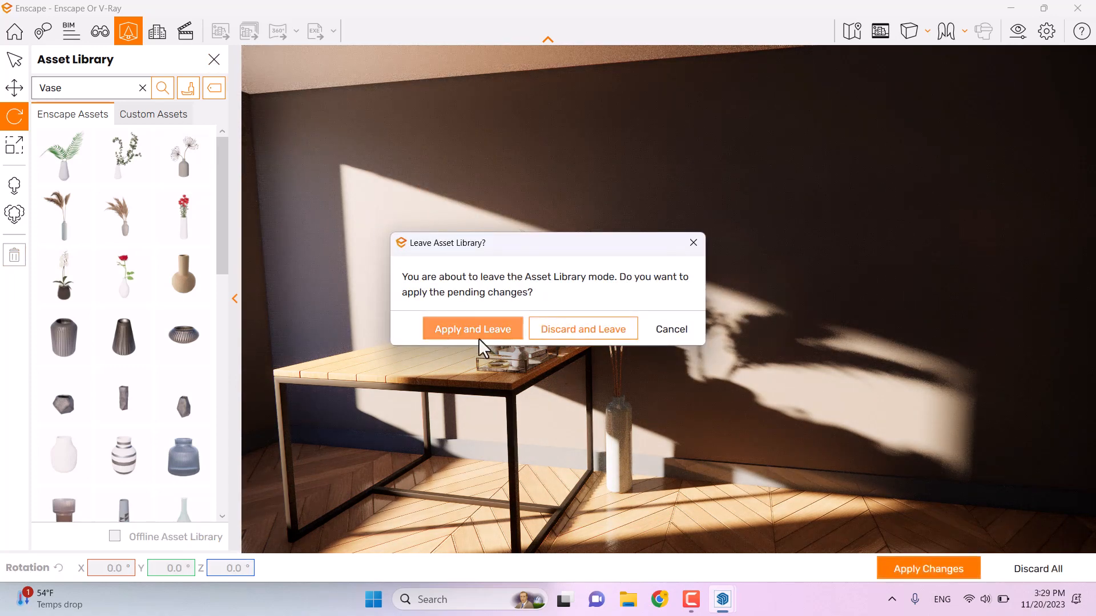
click(473, 329)
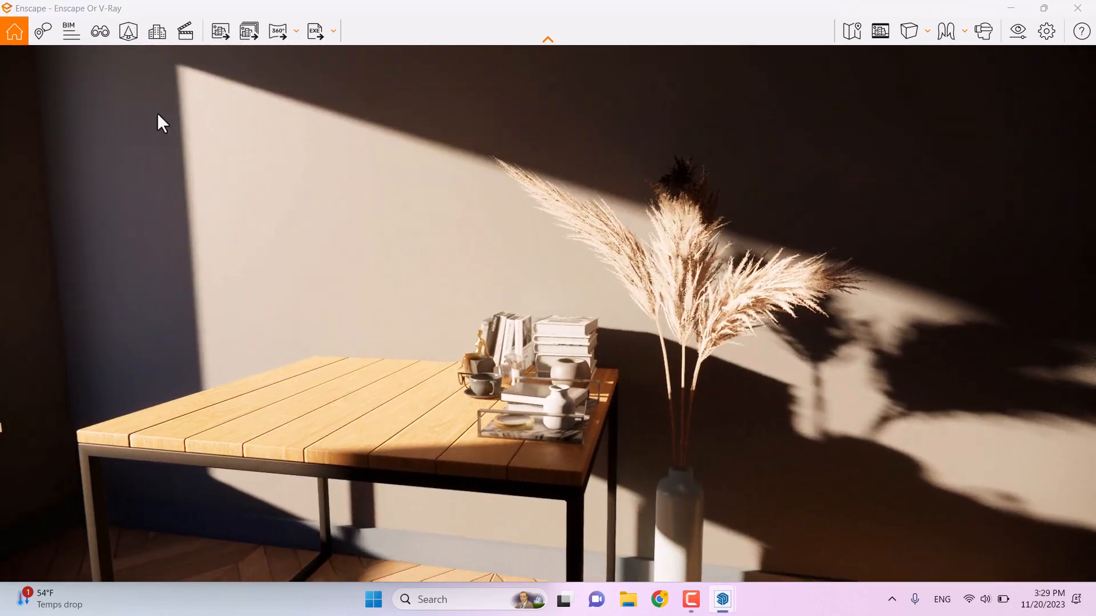
Step: Create a new portrait-framed view and enter camera coordinates 0.94 and -2.4
click(99, 31)
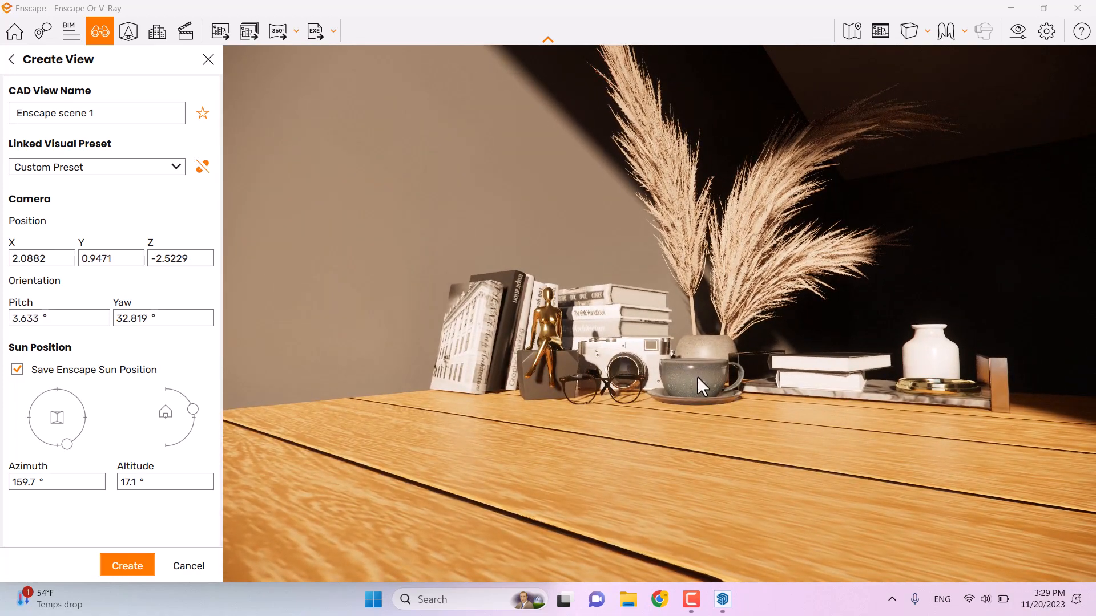
mouse_move(688, 377)
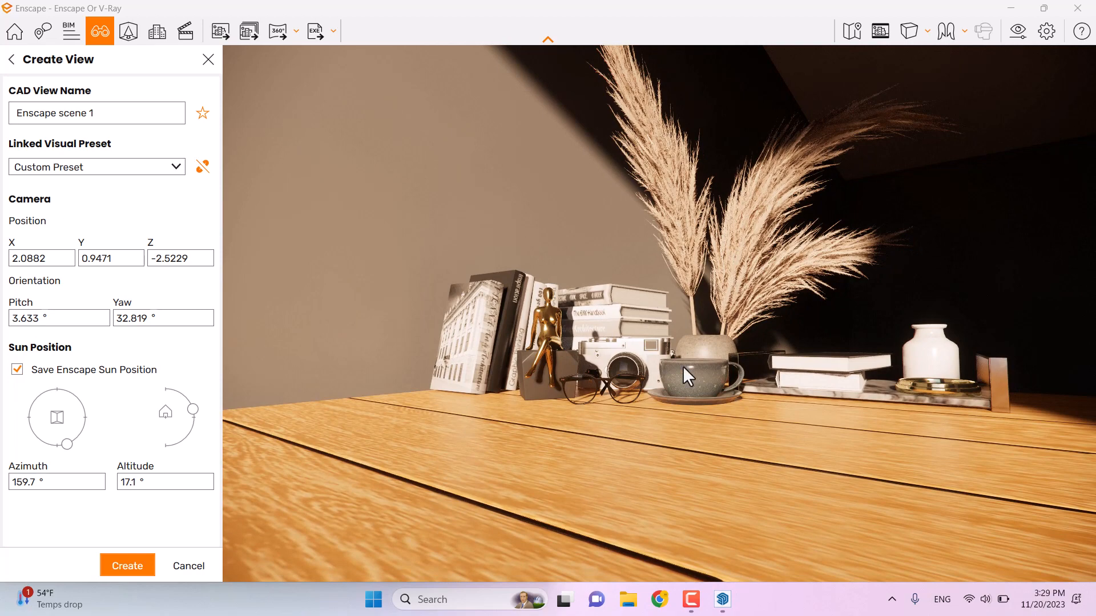
click(879, 31)
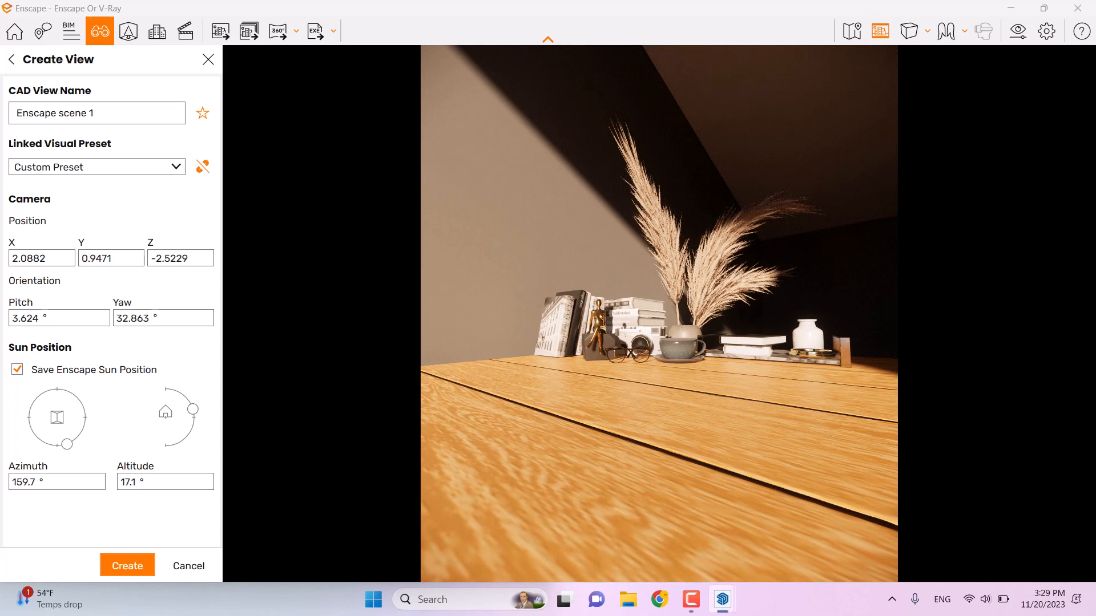
mouse_move(600, 477)
text(1.0000)
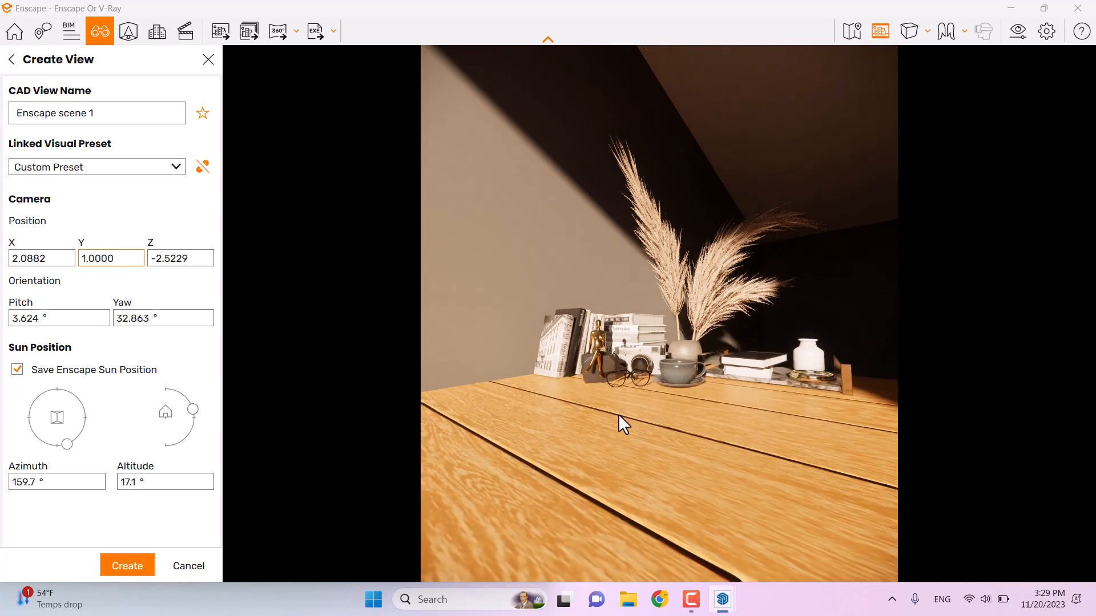
click(110, 258)
text(0.860)
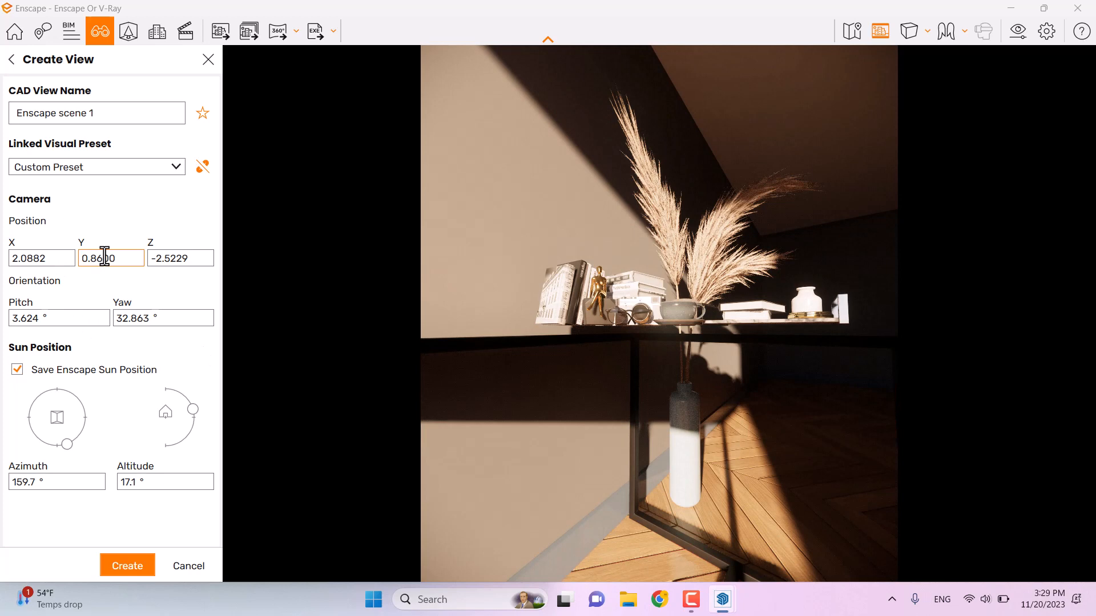
text(0.92)
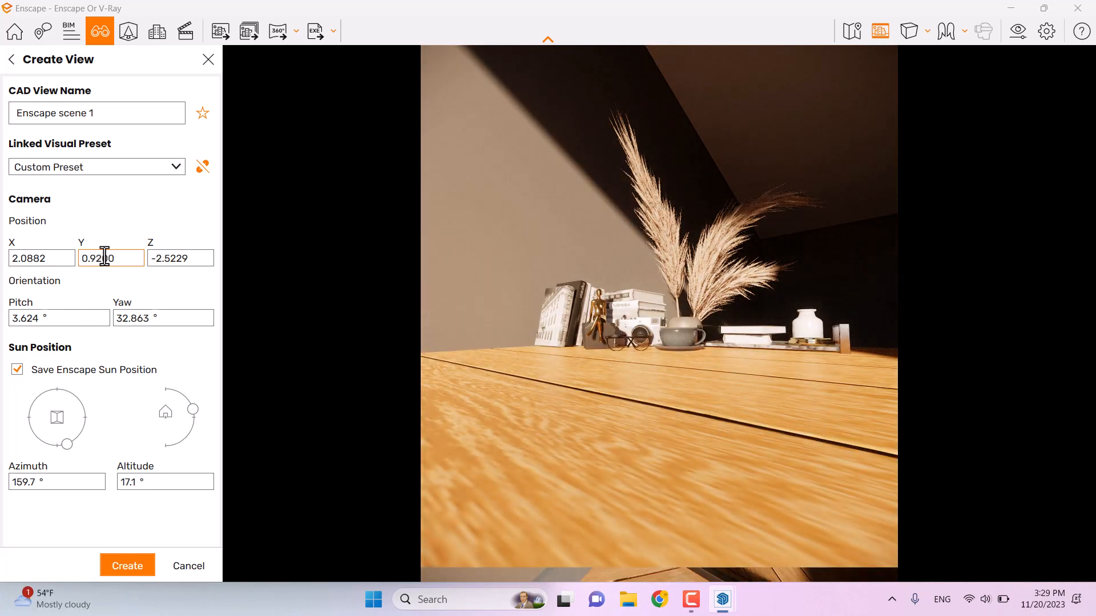
text(0.9400)
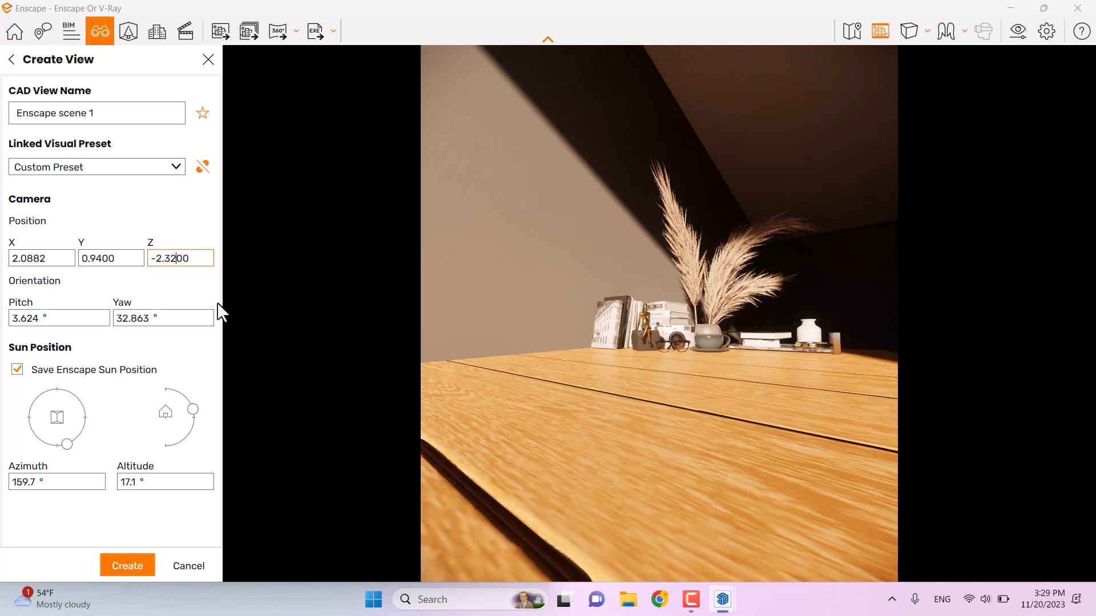
text(-2.4000)
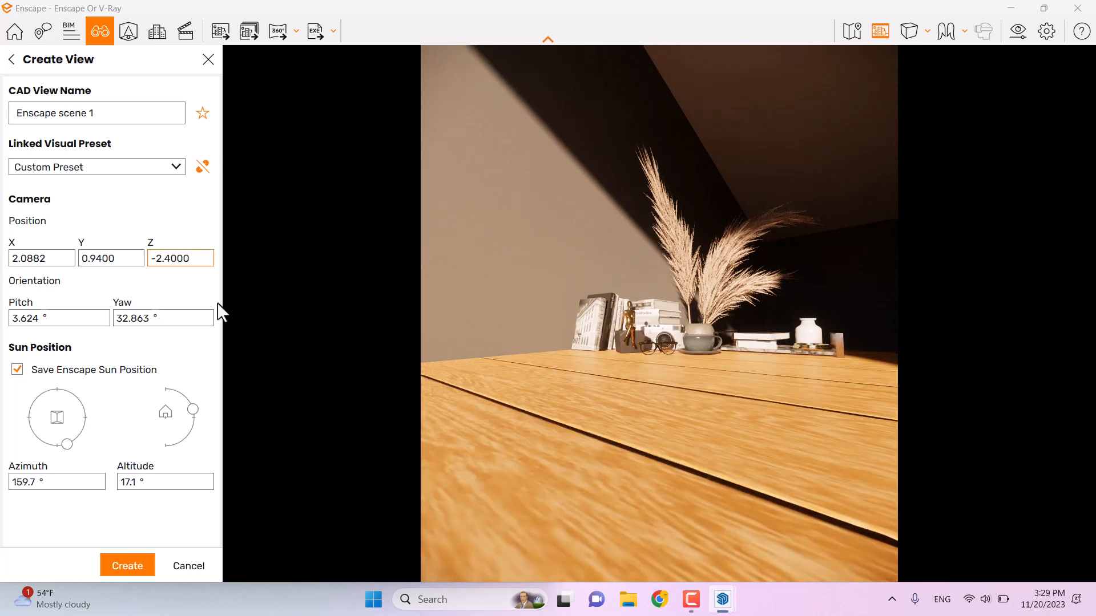
triple_click(40, 258)
text(2.0900)
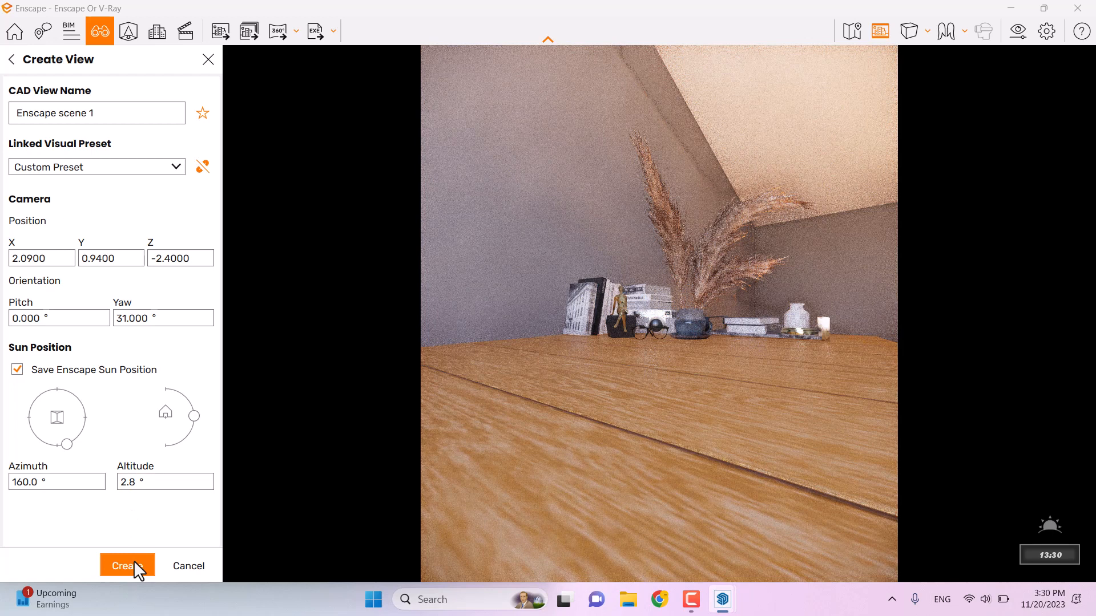
Step: Save the view, rename it 'Art 1', mark it favourite, and close the view list
click(127, 566)
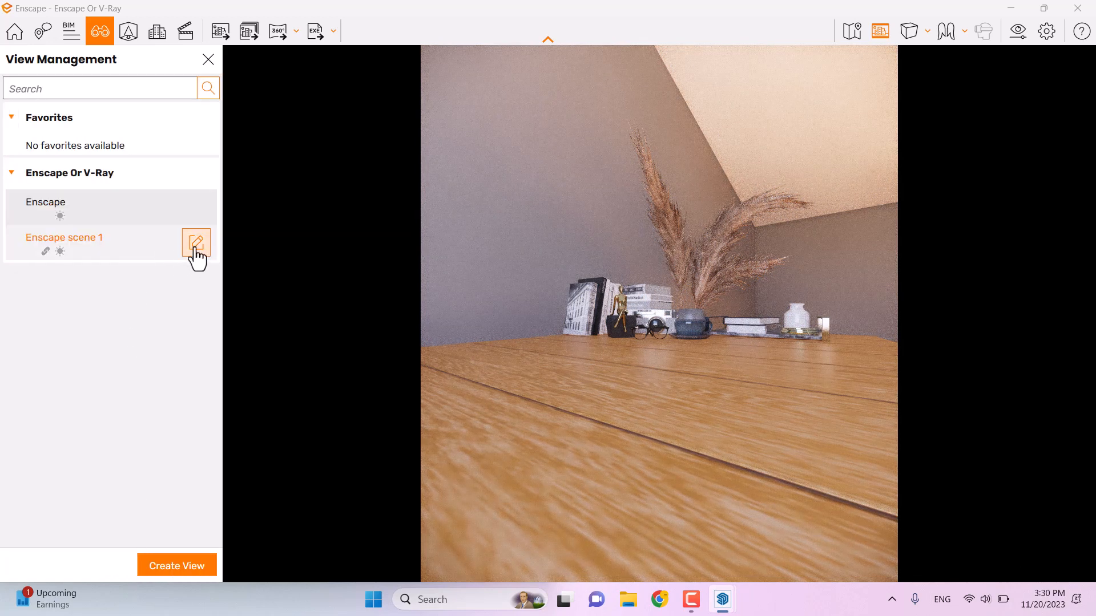
click(196, 243)
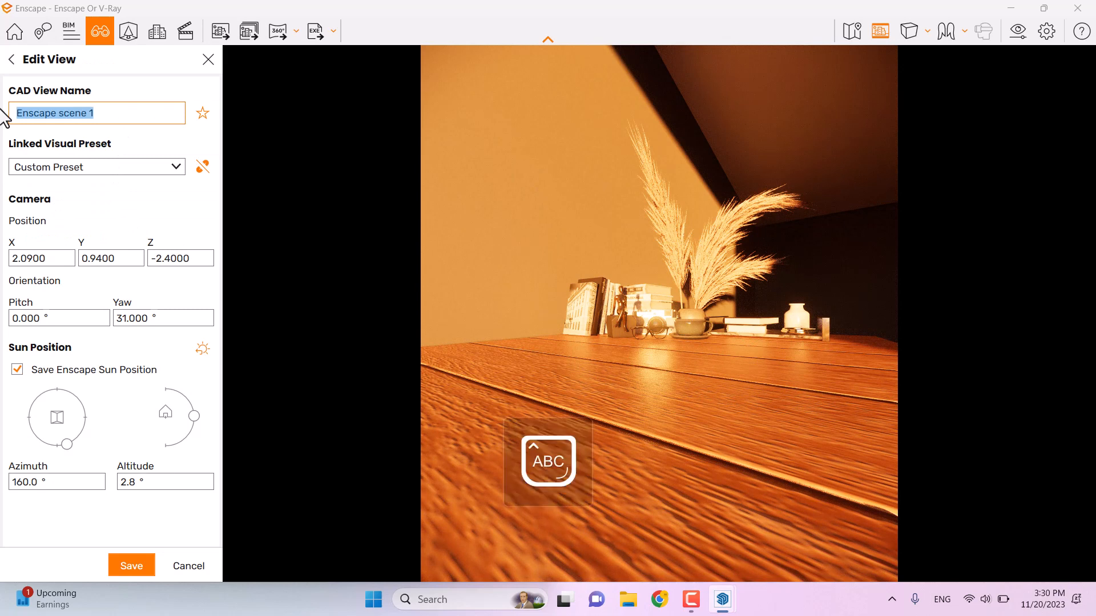
text(Art 1)
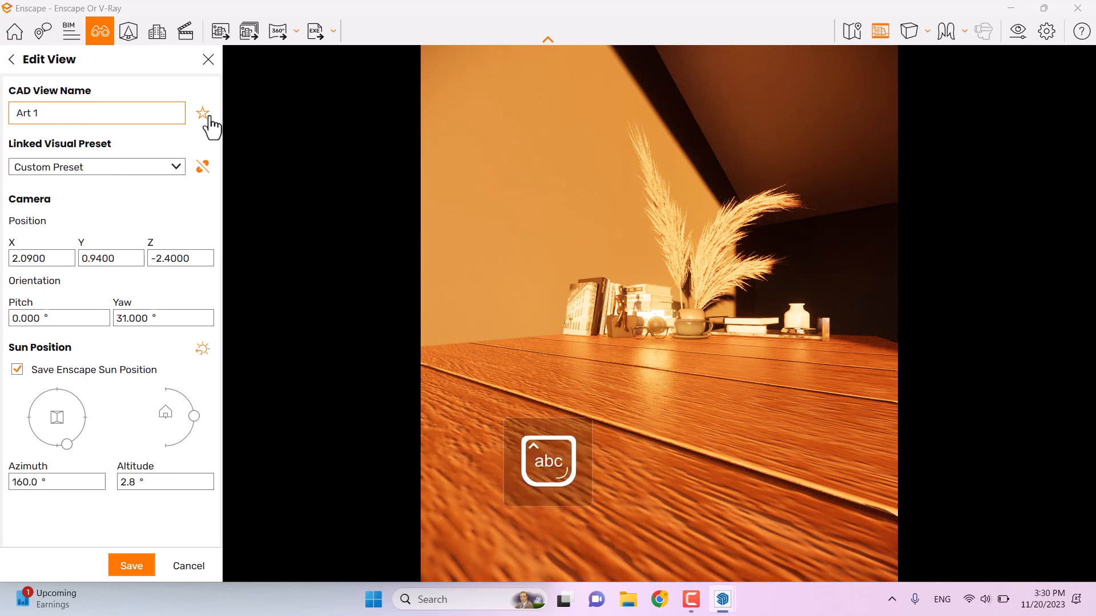
click(202, 113)
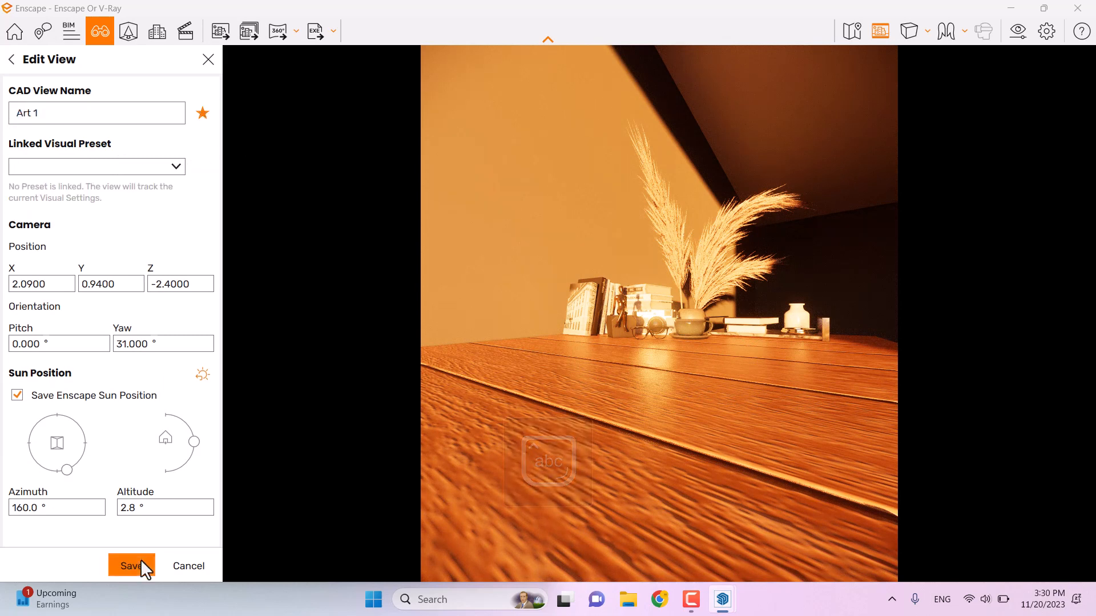
click(131, 567)
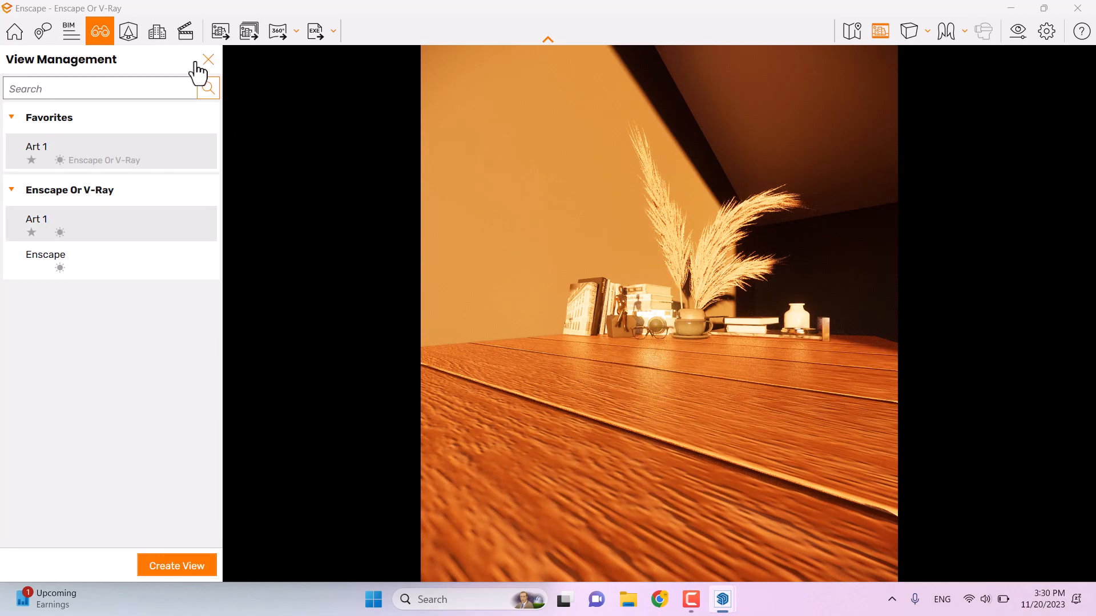
click(209, 59)
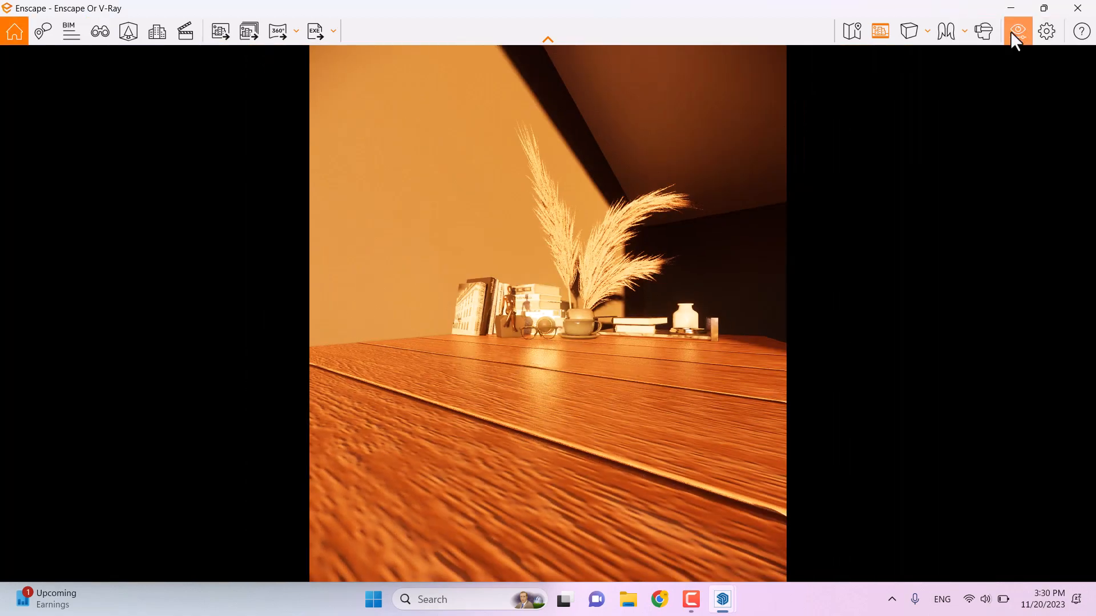
Step: Set Field of View to 30° in Visual Settings and hide the window
click(1017, 31)
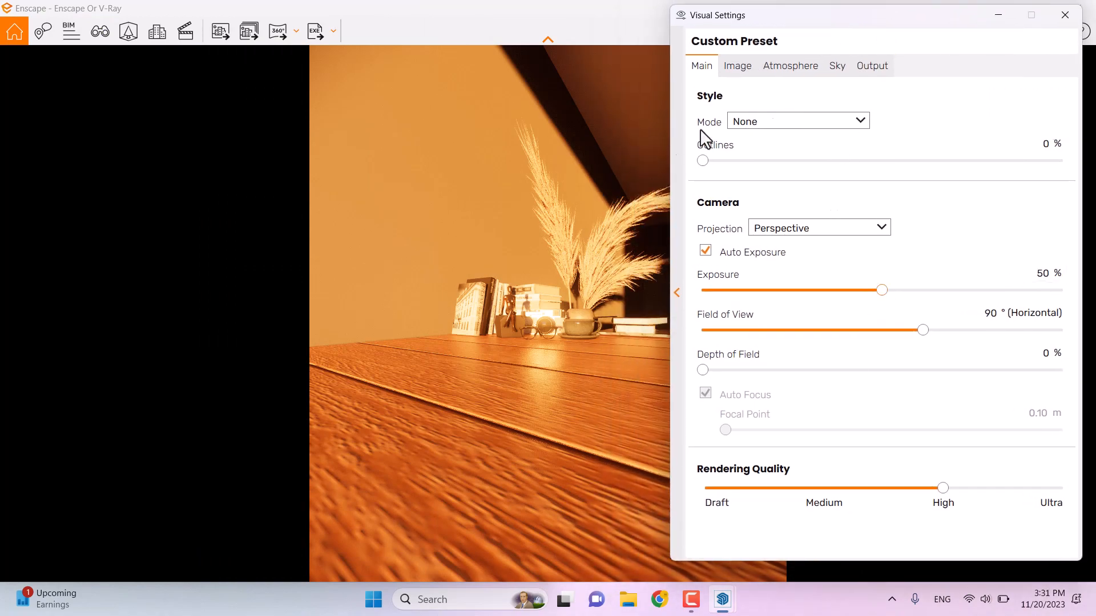
mouse_move(922, 331)
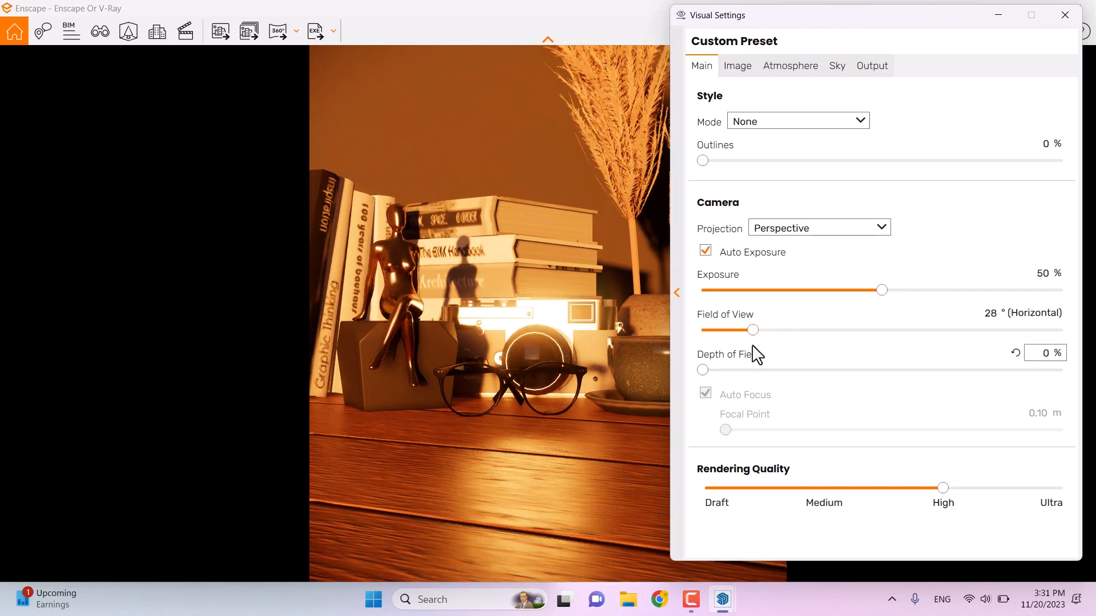
mouse_move(781, 355)
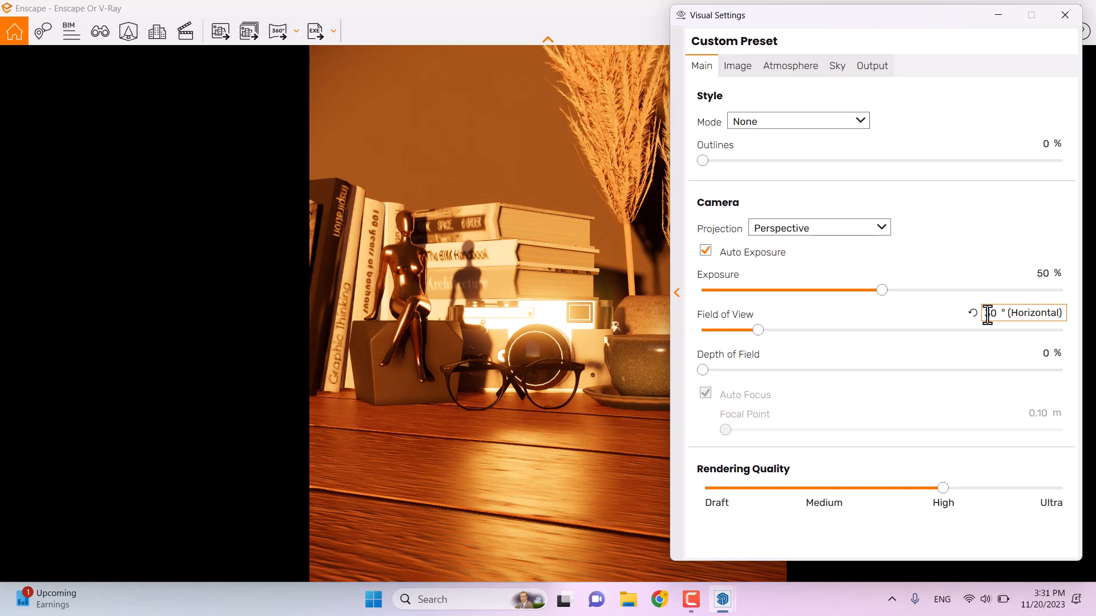
text(30)
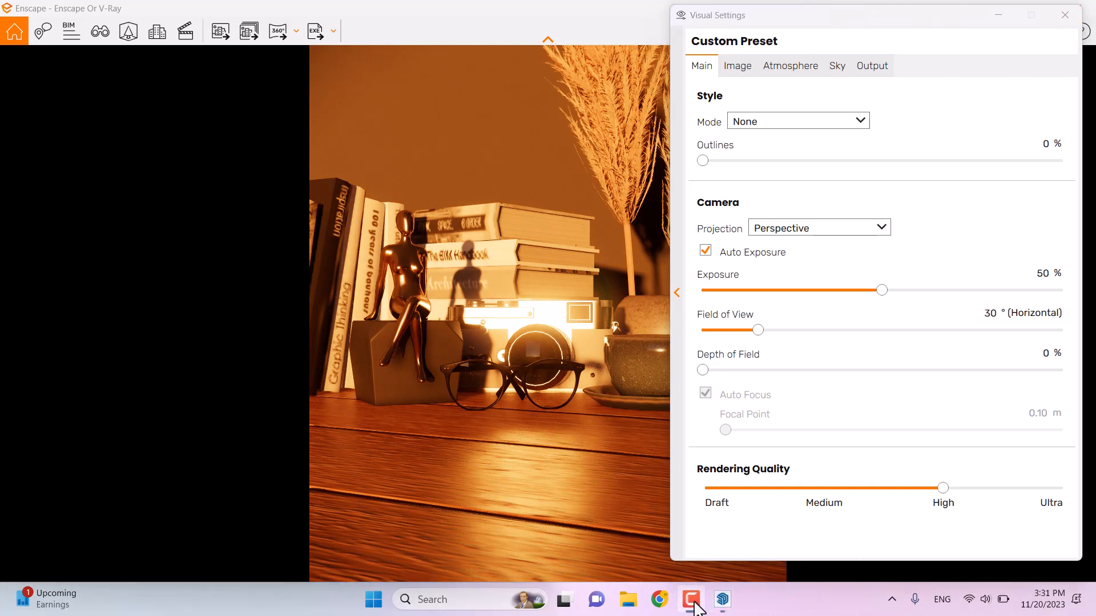
click(1065, 15)
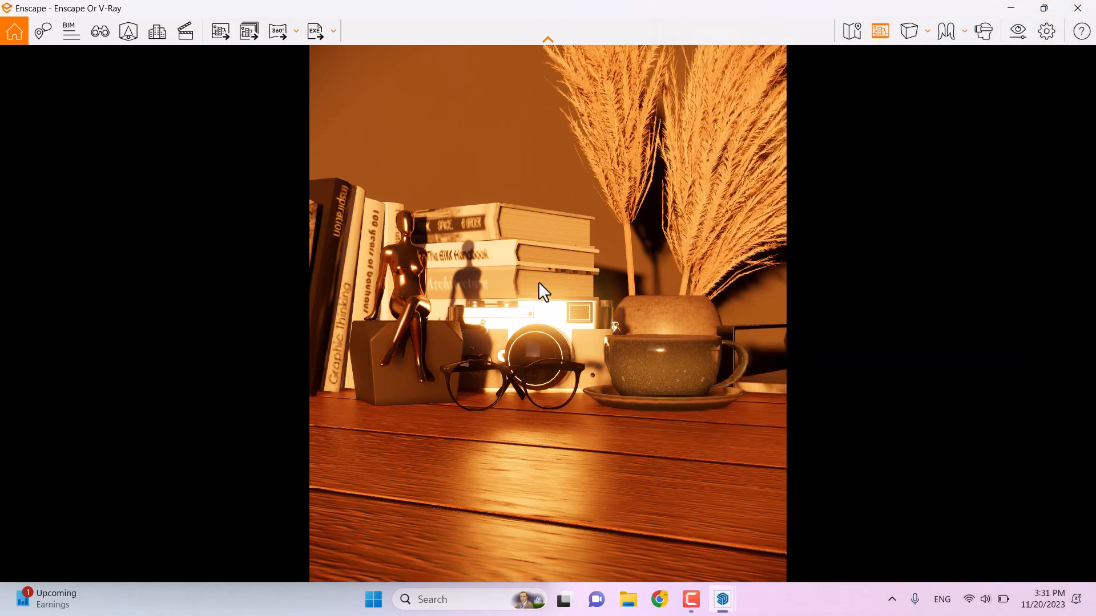
mouse_move(511, 352)
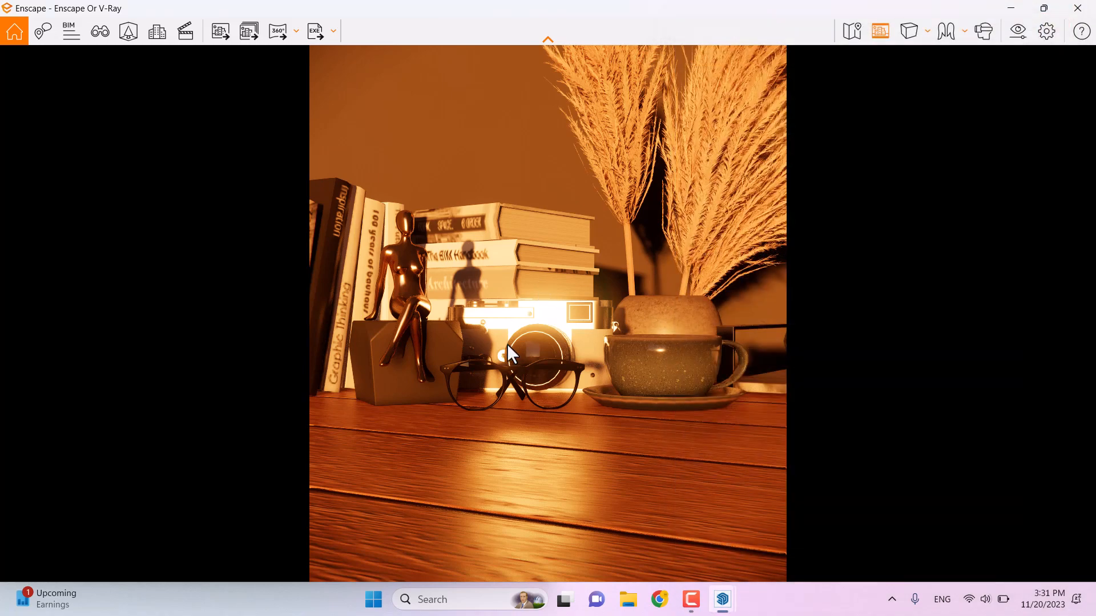
mouse_move(489, 469)
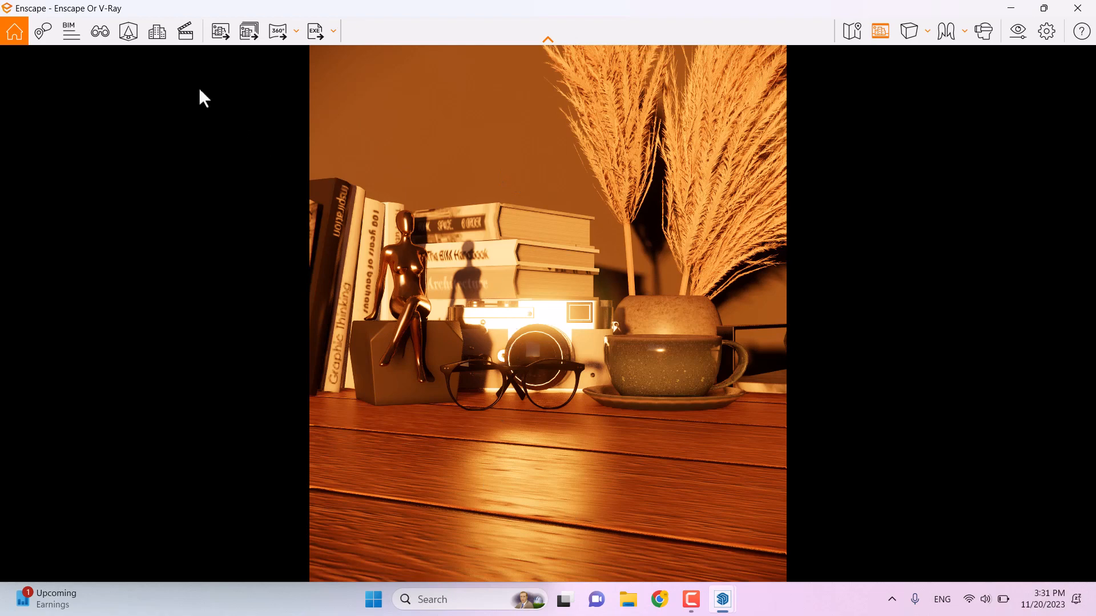
Step: Change the Art 1 view's camera height to 0.98, save it, and reopen Visual Settings
click(99, 31)
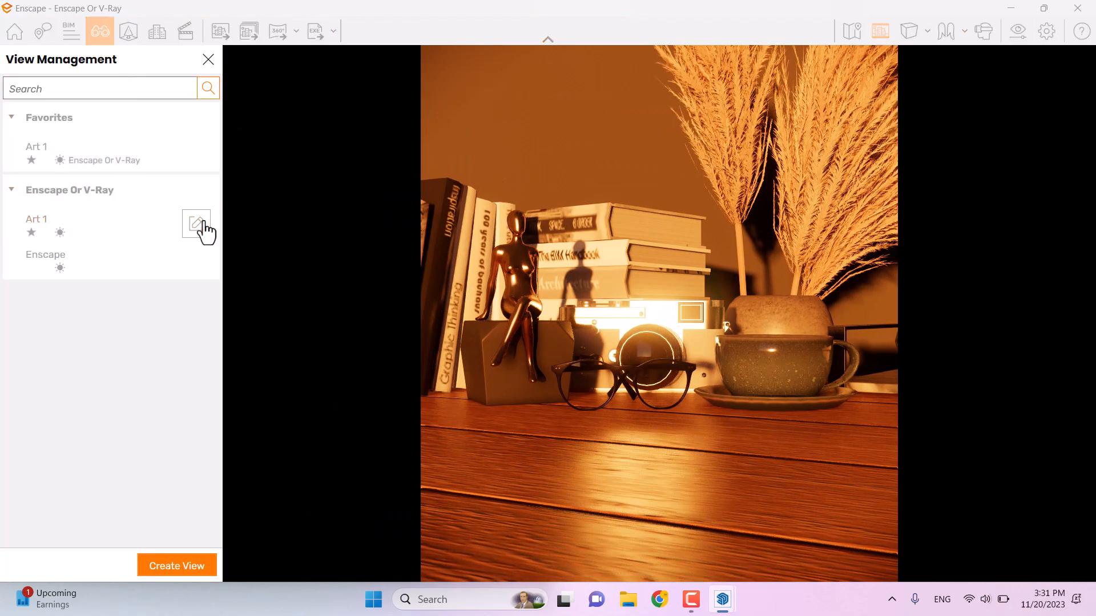
click(196, 224)
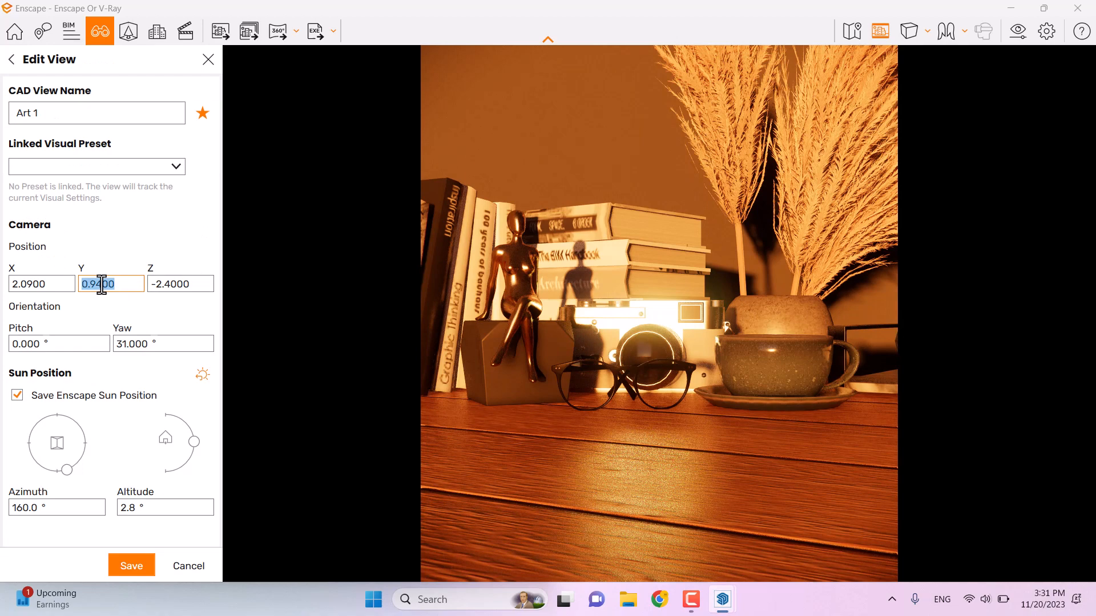
text(0.98)
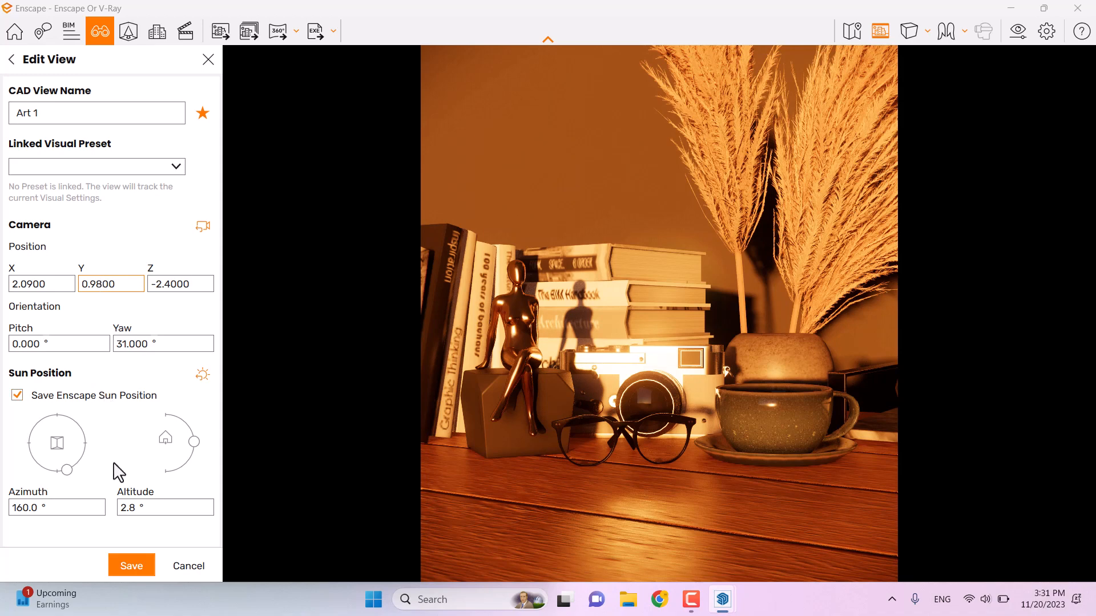
click(131, 566)
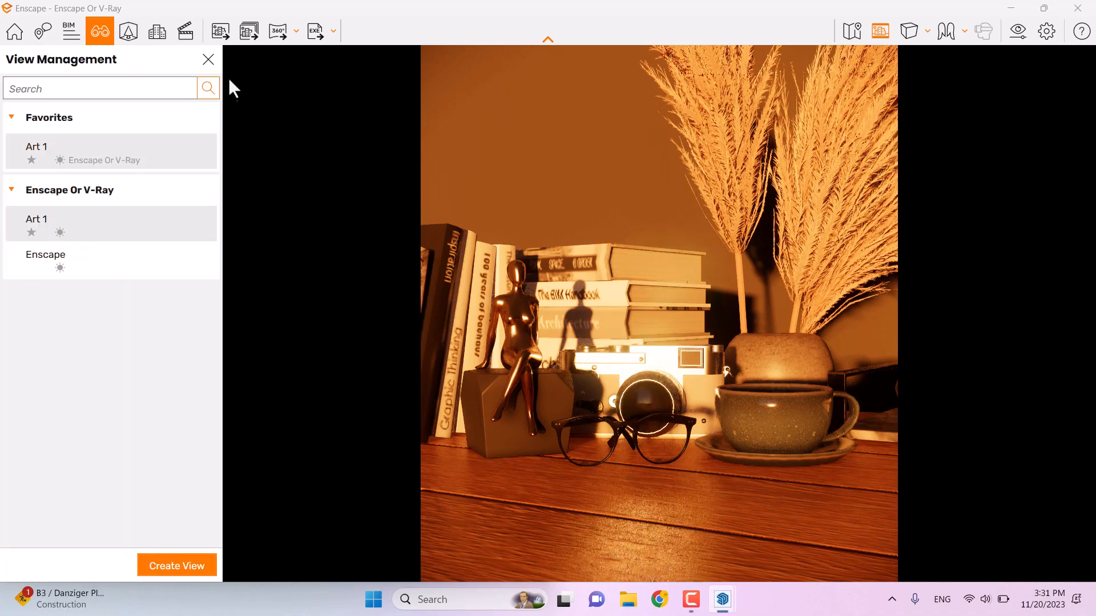
click(208, 59)
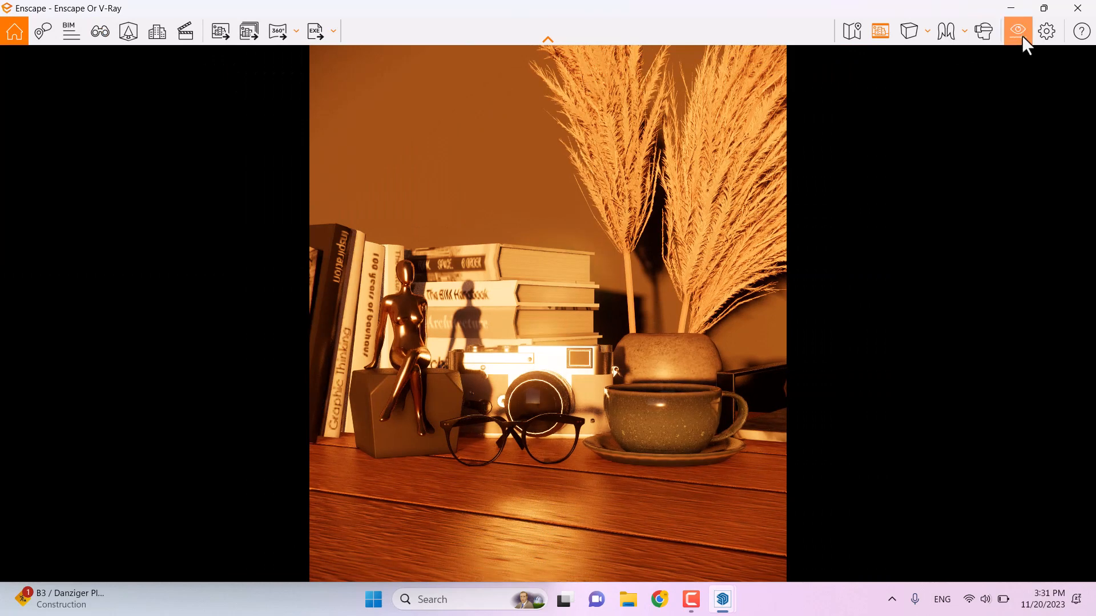
mouse_move(1017, 31)
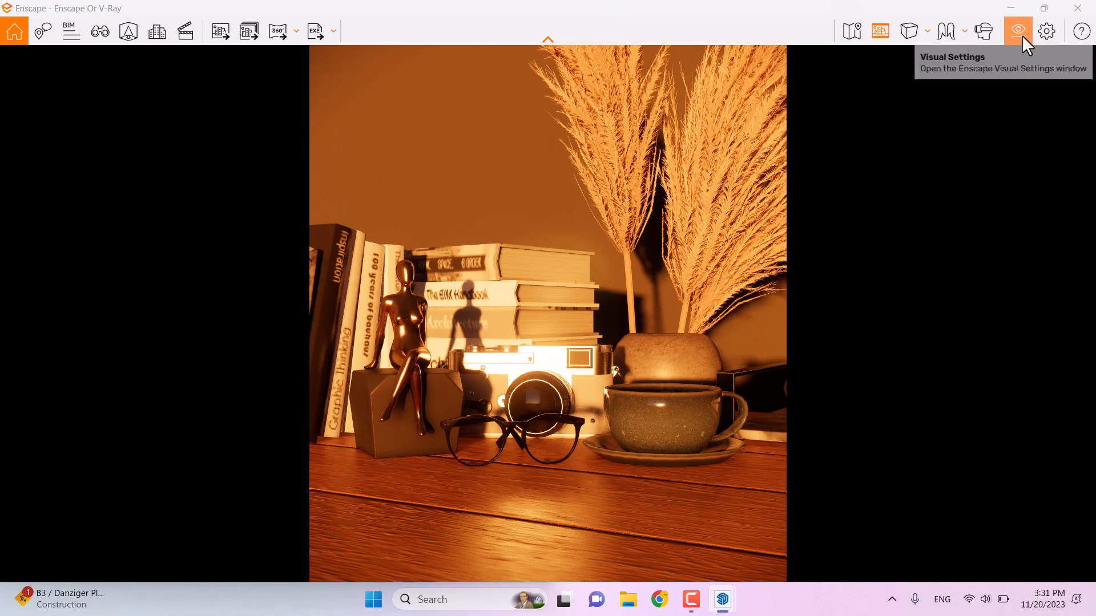
click(1017, 31)
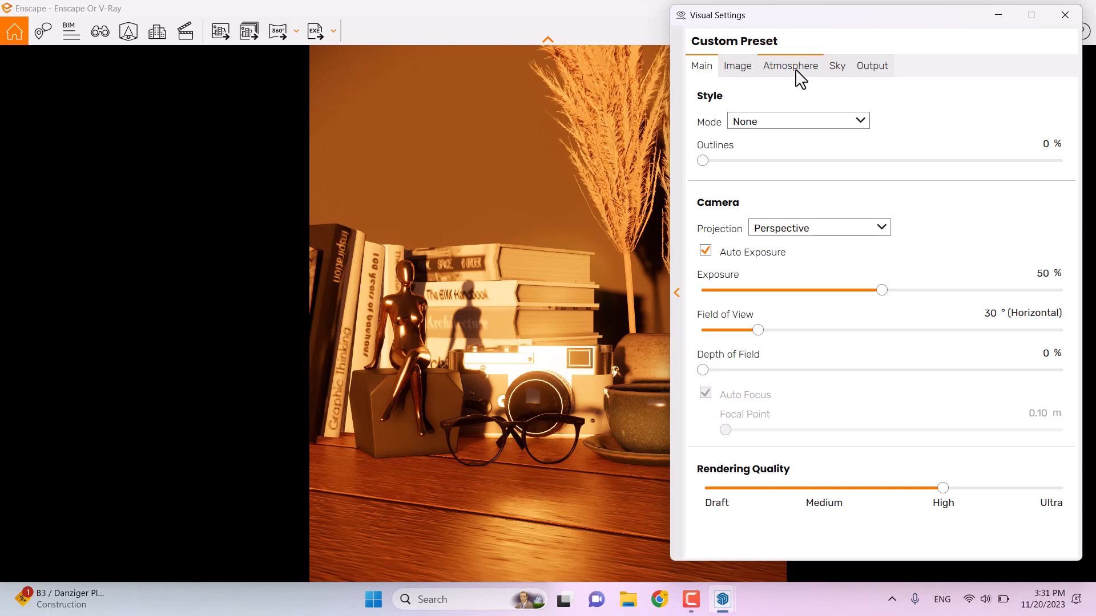
Step: Set sun brightness 16%, shadow sharpness 31% and ambient brightness 68% under Atmosphere
click(790, 65)
text(16)
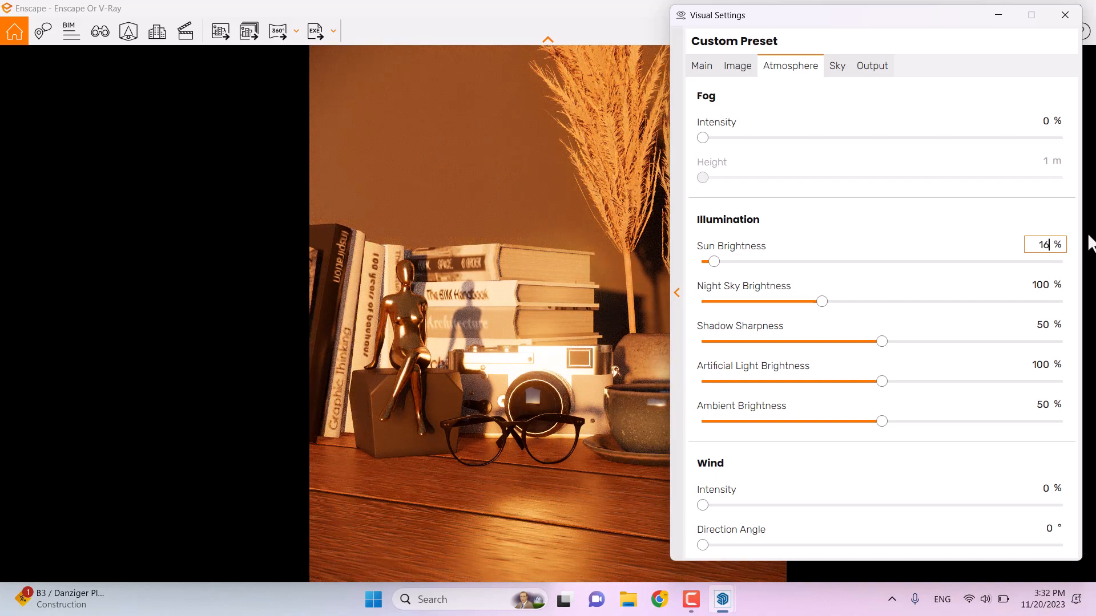
mouse_move(548, 311)
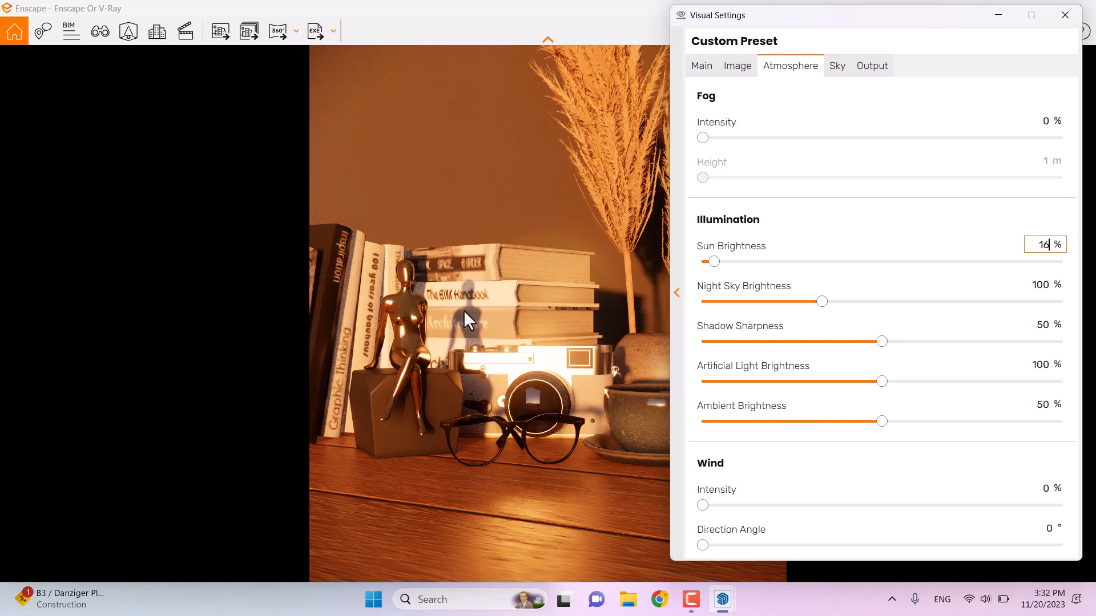
mouse_move(883, 358)
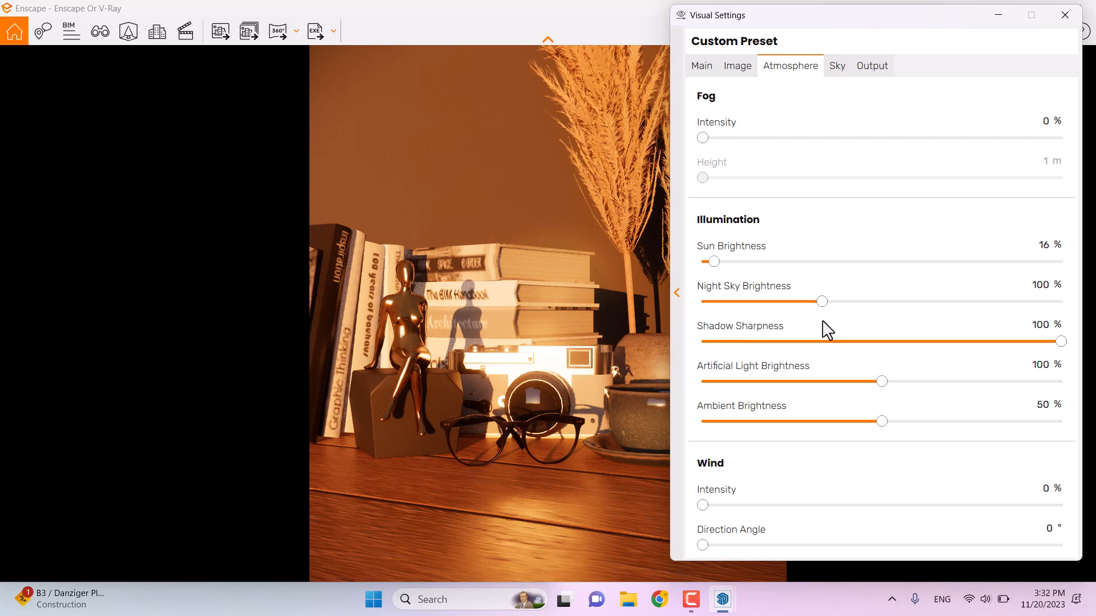
mouse_move(1041, 326)
text(31)
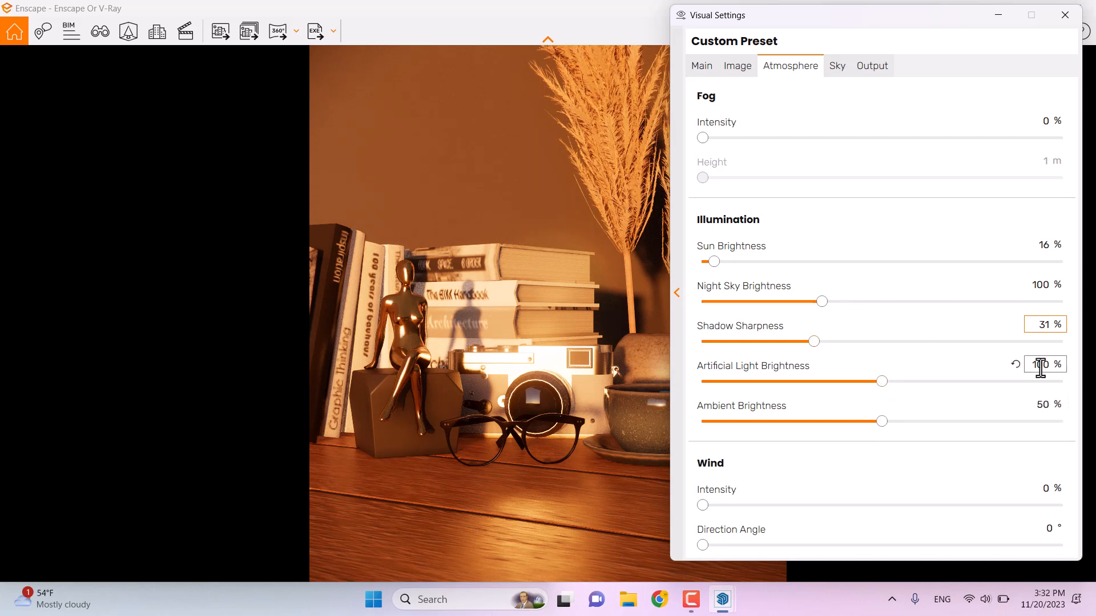
mouse_move(722, 598)
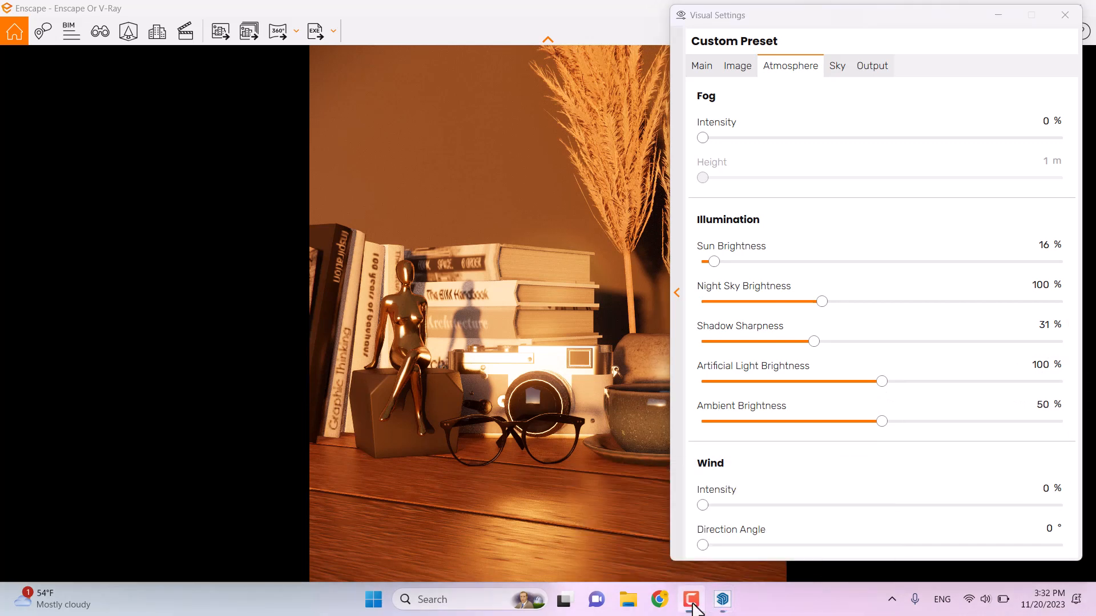
mouse_move(882, 421)
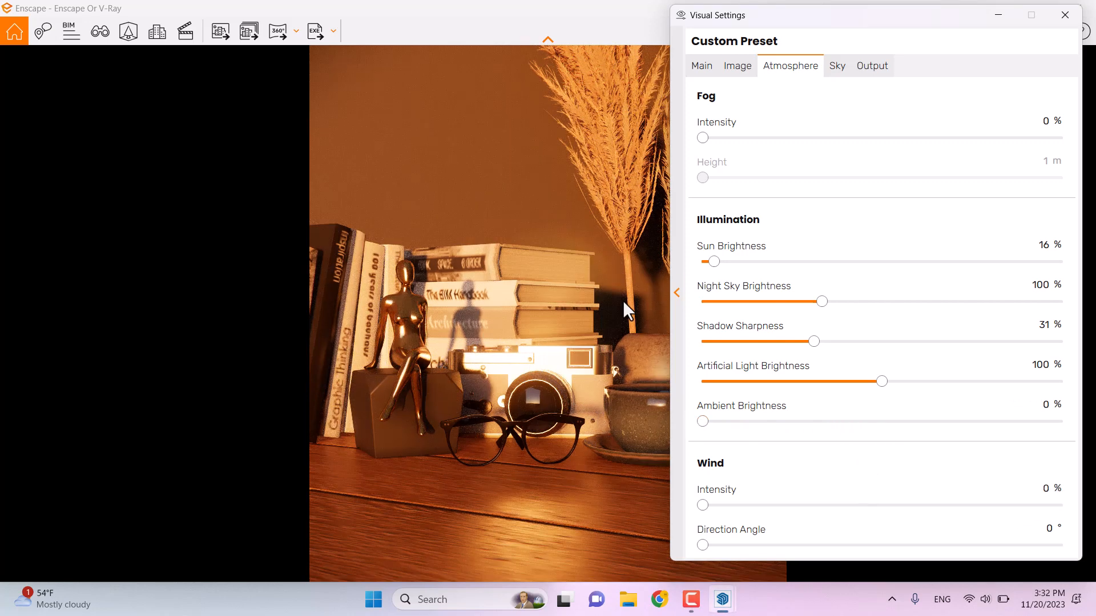
mouse_move(691, 343)
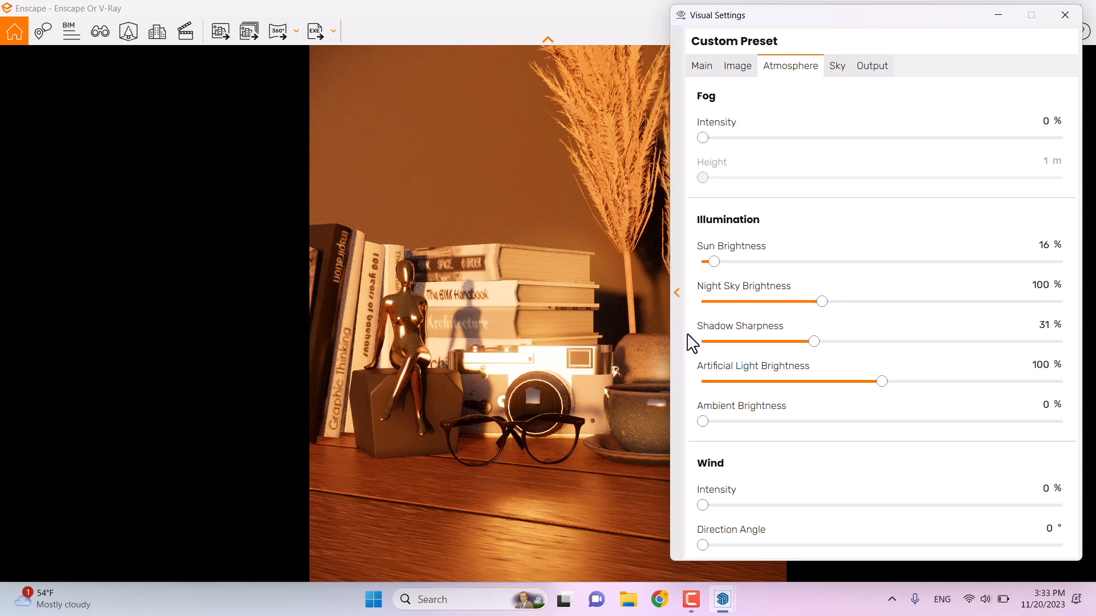
mouse_move(483, 355)
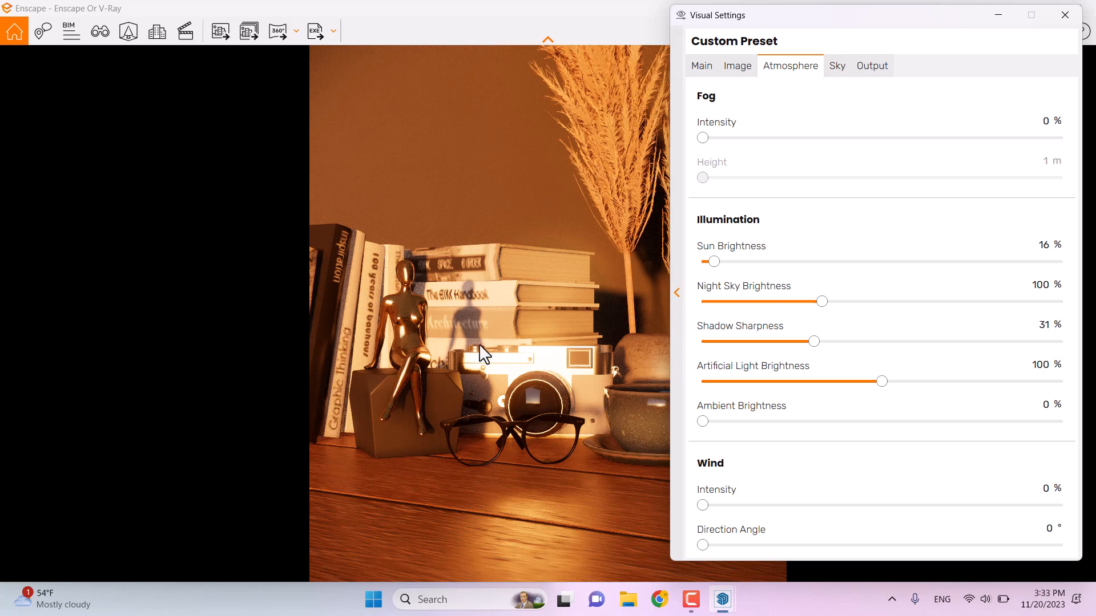
mouse_move(632, 369)
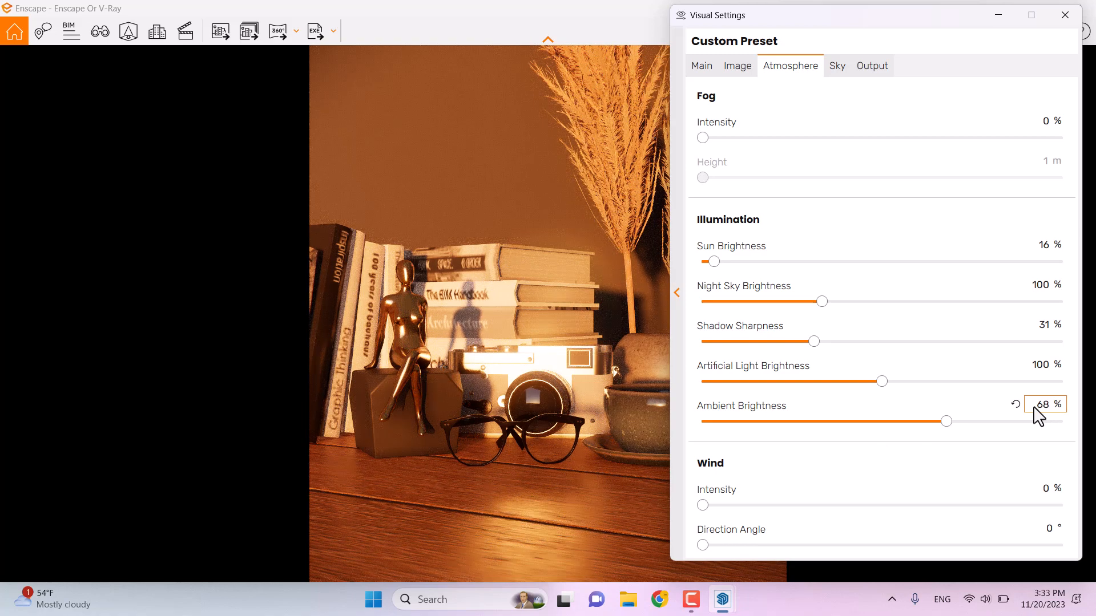
click(1045, 404)
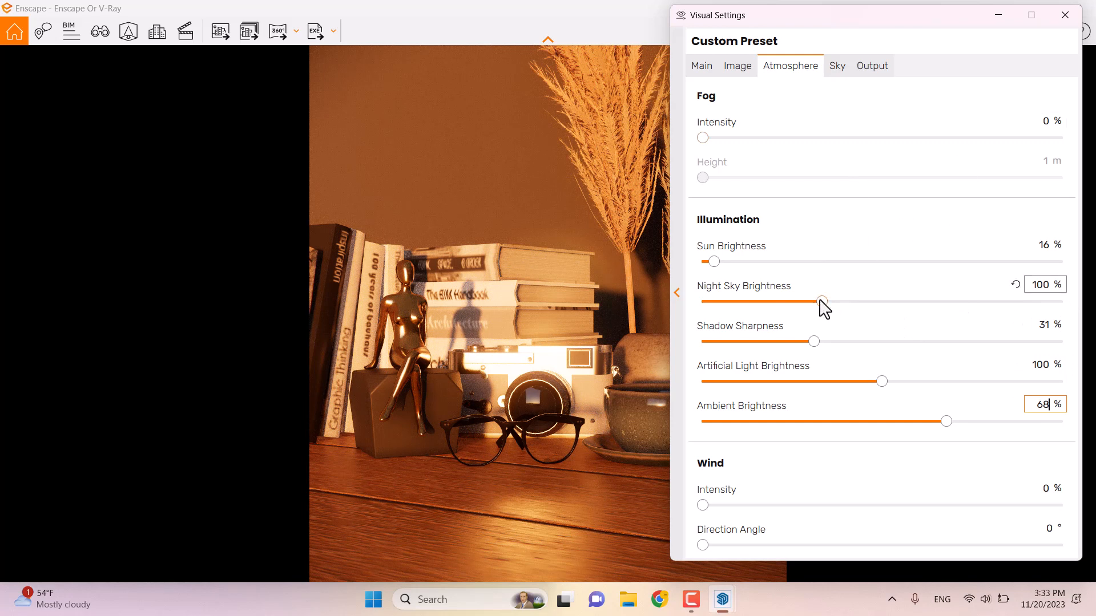
Step: Set cloud density to 0%, custom output to 960×1080, and field of view to 26°
click(837, 65)
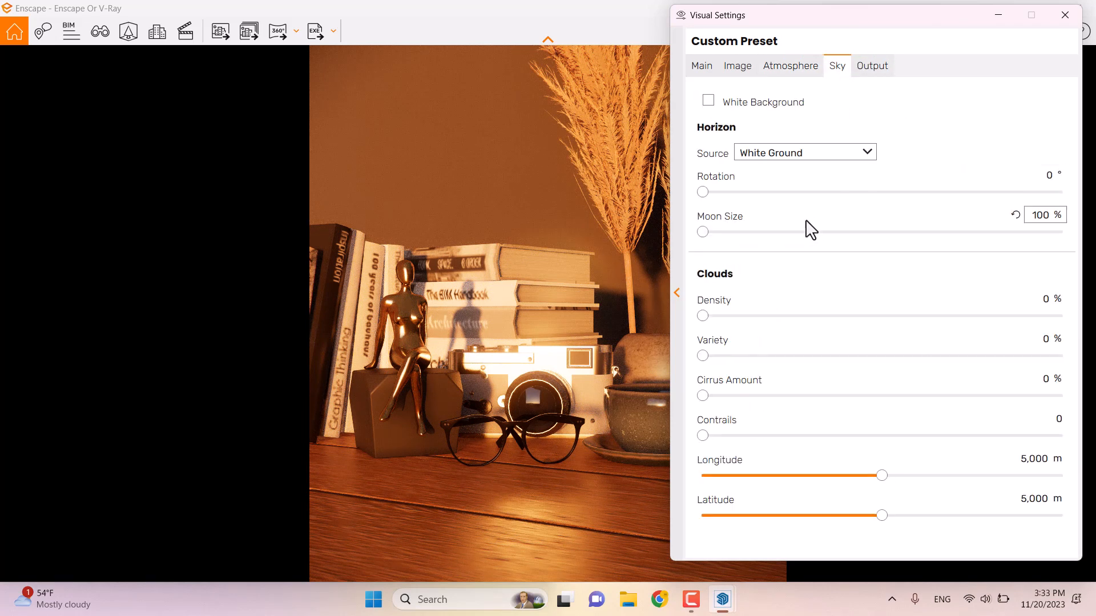
mouse_move(1043, 358)
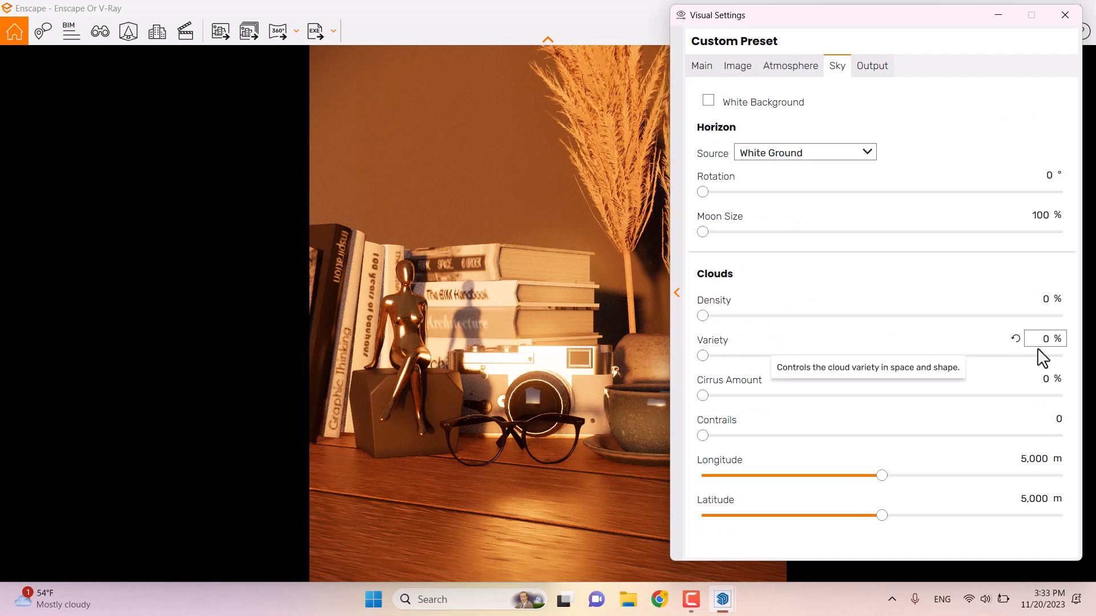
mouse_move(554, 332)
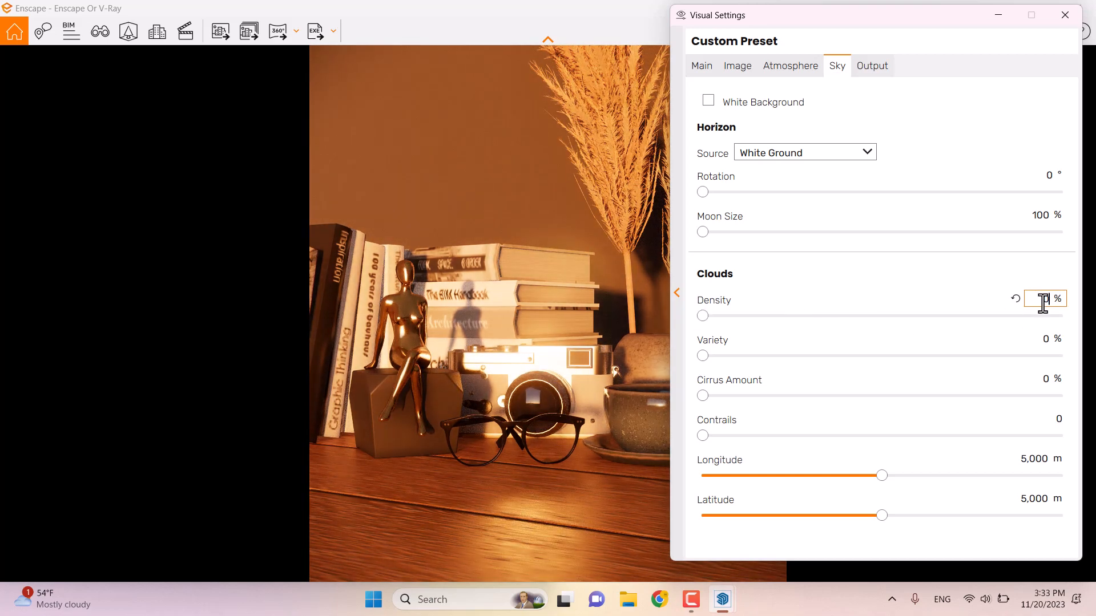
mouse_move(745, 299)
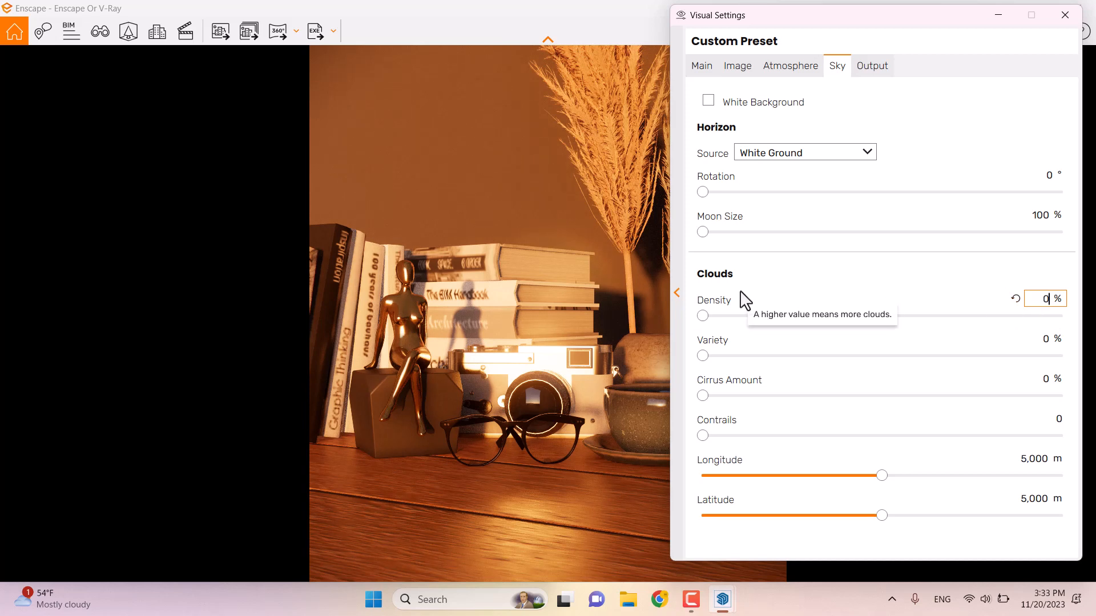
mouse_move(790, 179)
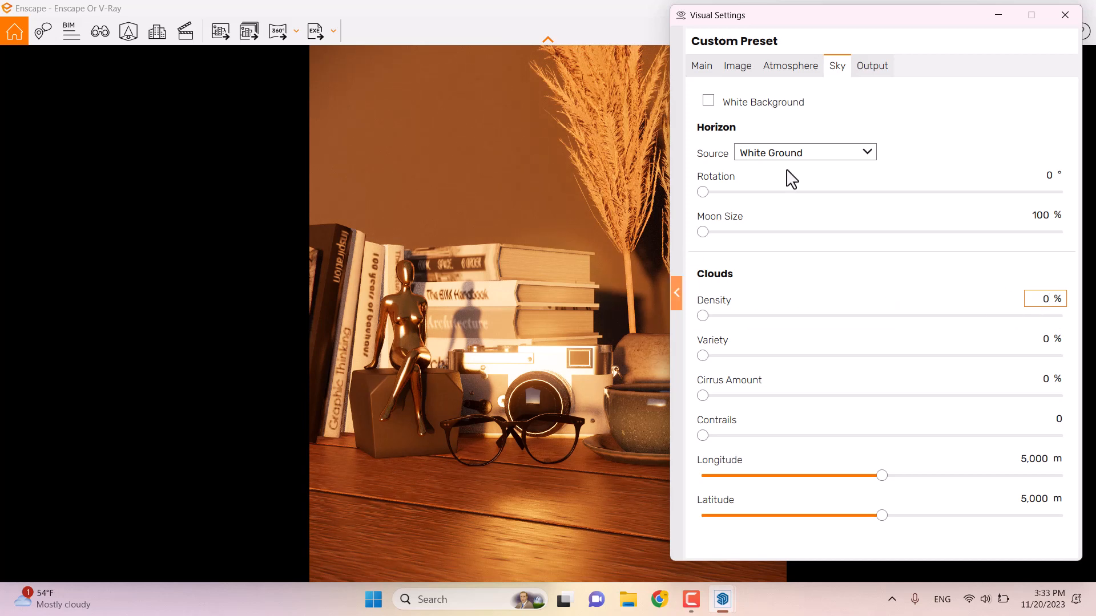
click(871, 65)
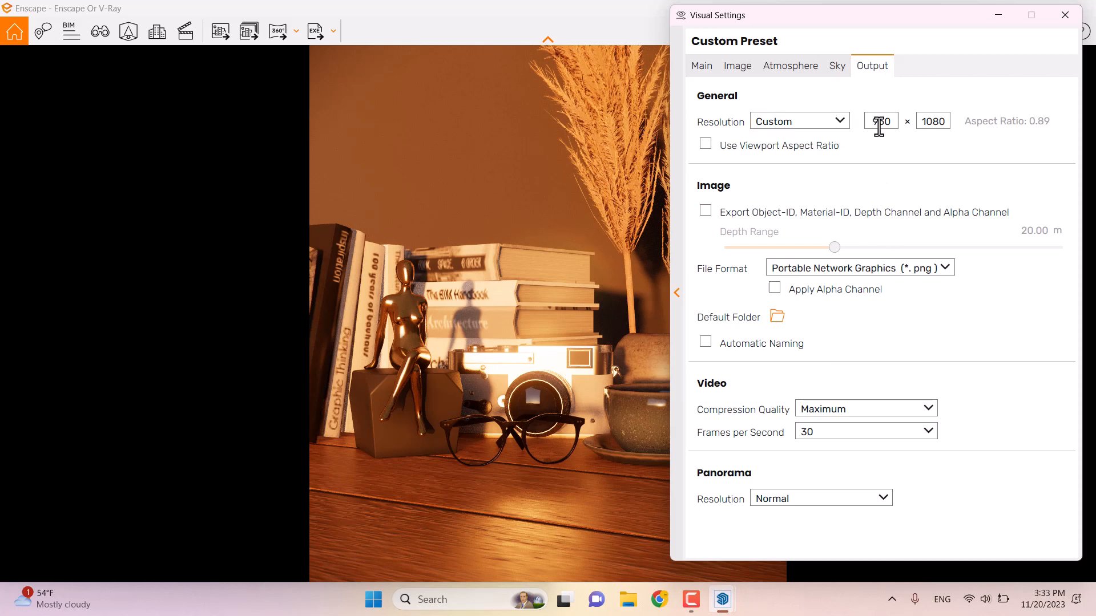
mouse_move(922, 126)
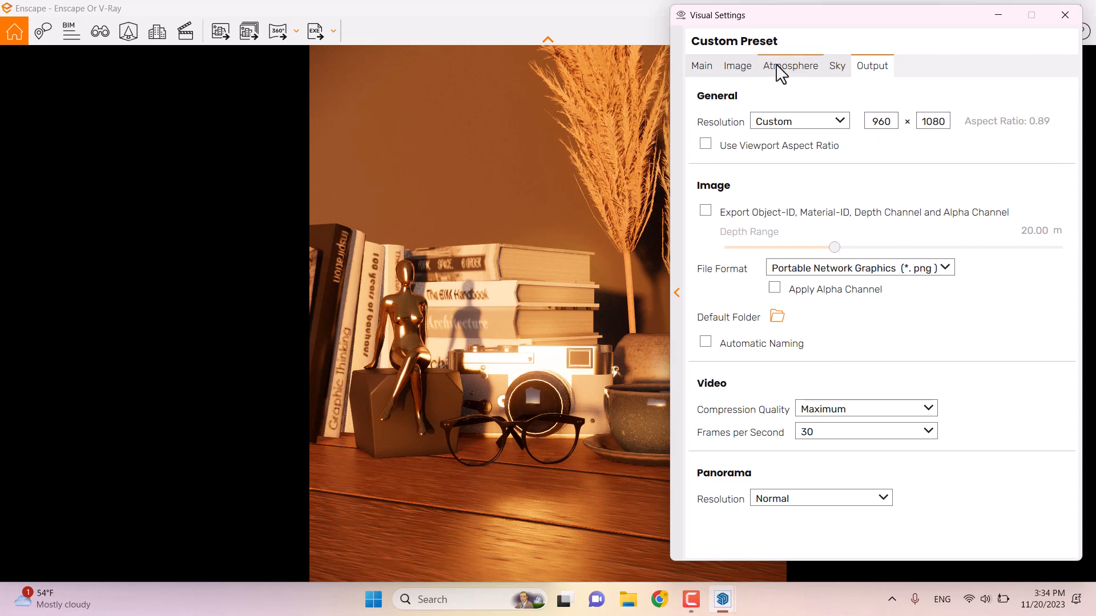
click(737, 65)
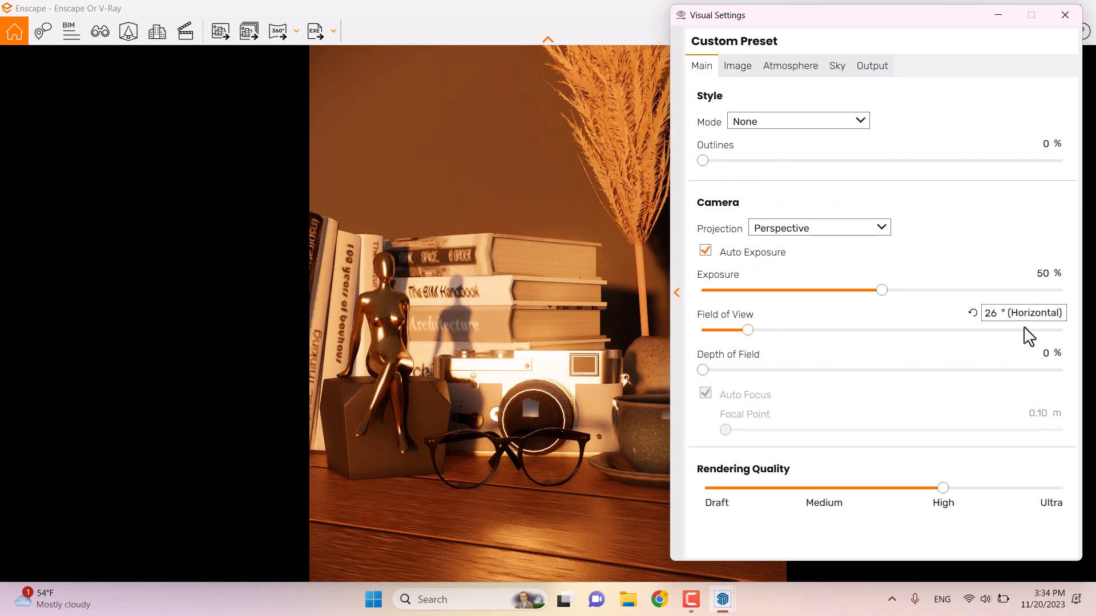
Step: Set field of view to 27°, manual focus at 0.72 m, and depth of field 7%
click(1024, 312)
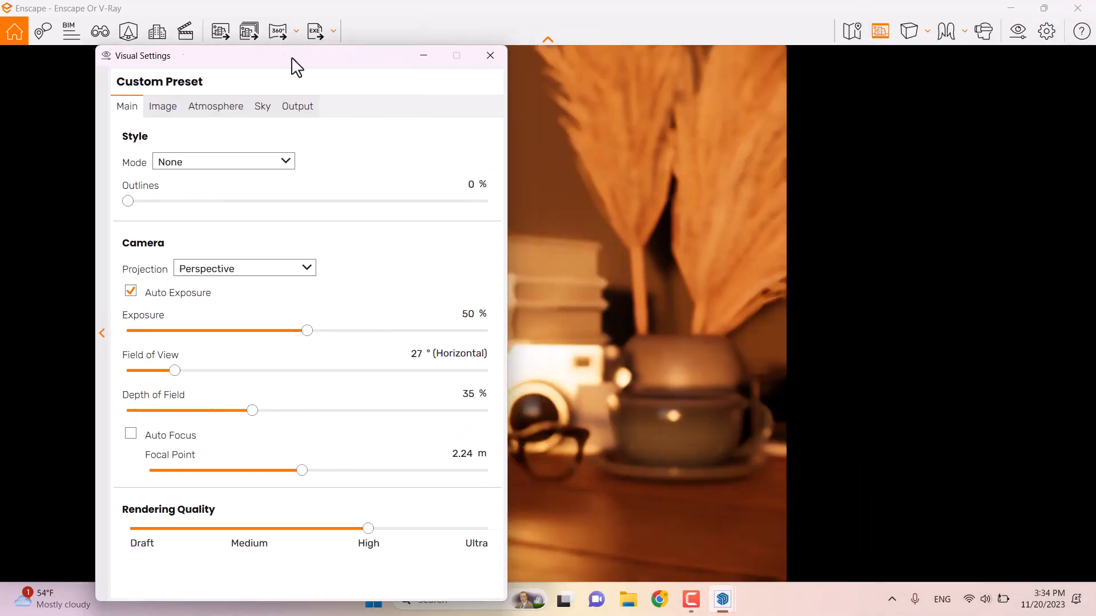
drag(294, 56, 210, 28)
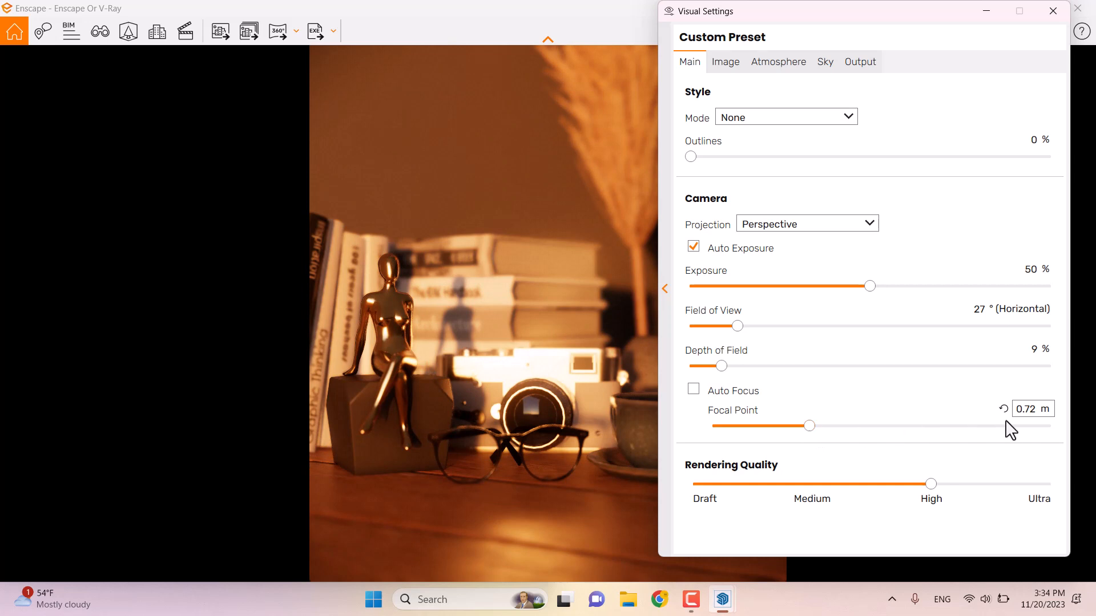
click(1033, 408)
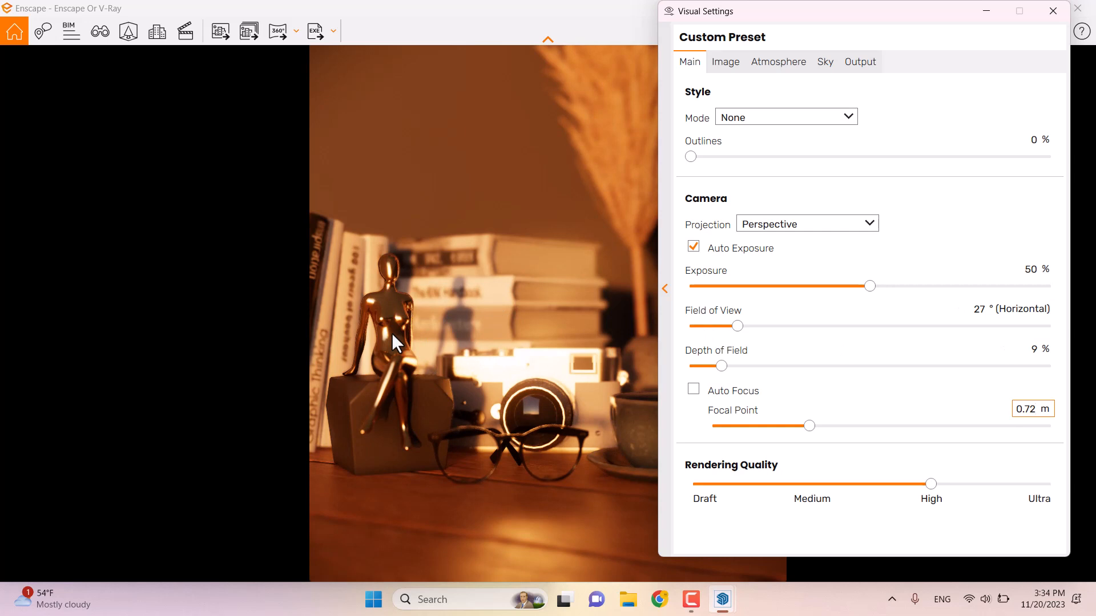
click(1033, 349)
text(7)
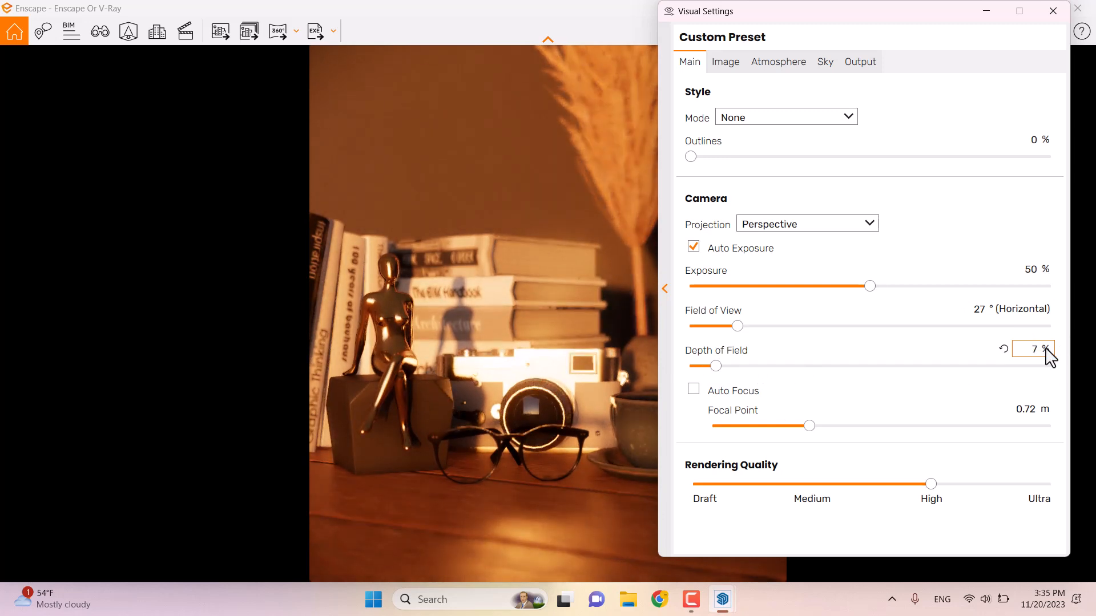
mouse_move(933, 273)
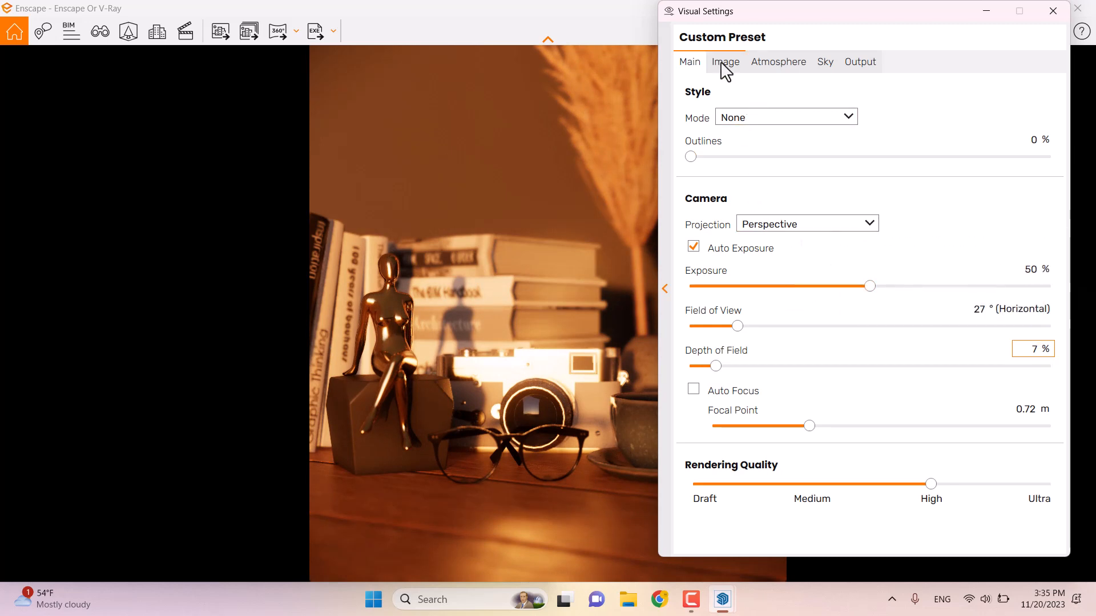
Step: In Image settings, apply lens flare 88%, bloom 28%, vignette 16%, saturation 96%, 11,000 K temperature
click(725, 62)
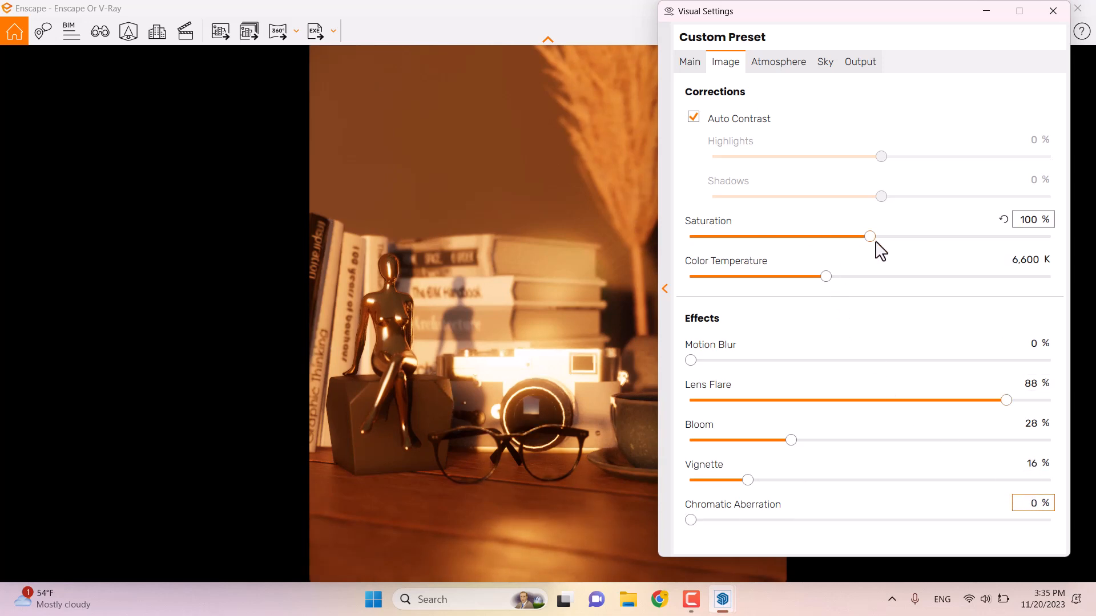
mouse_move(870, 237)
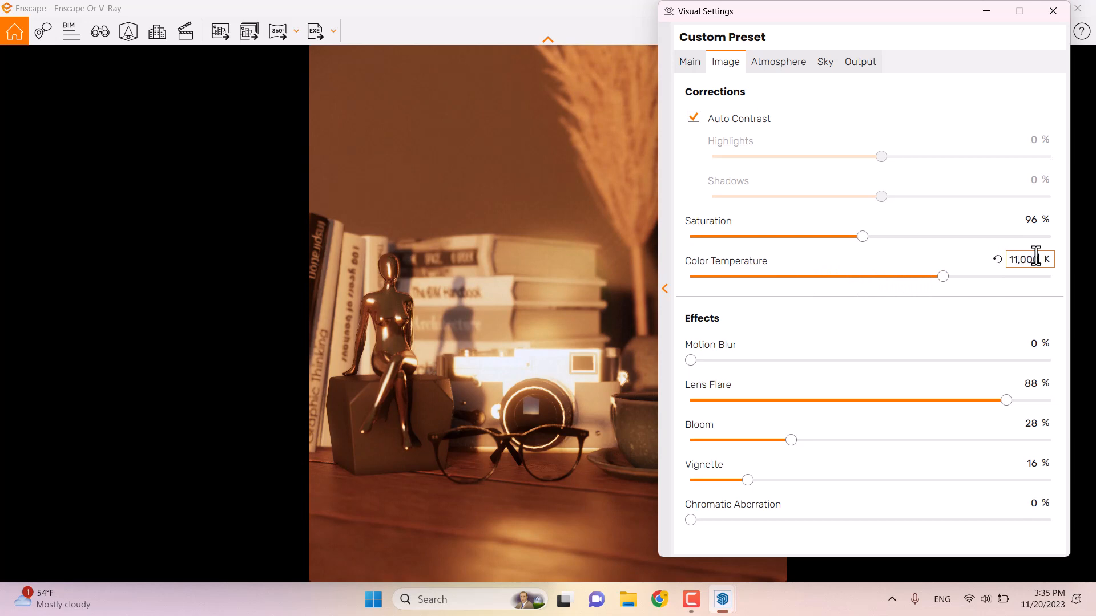
click(689, 62)
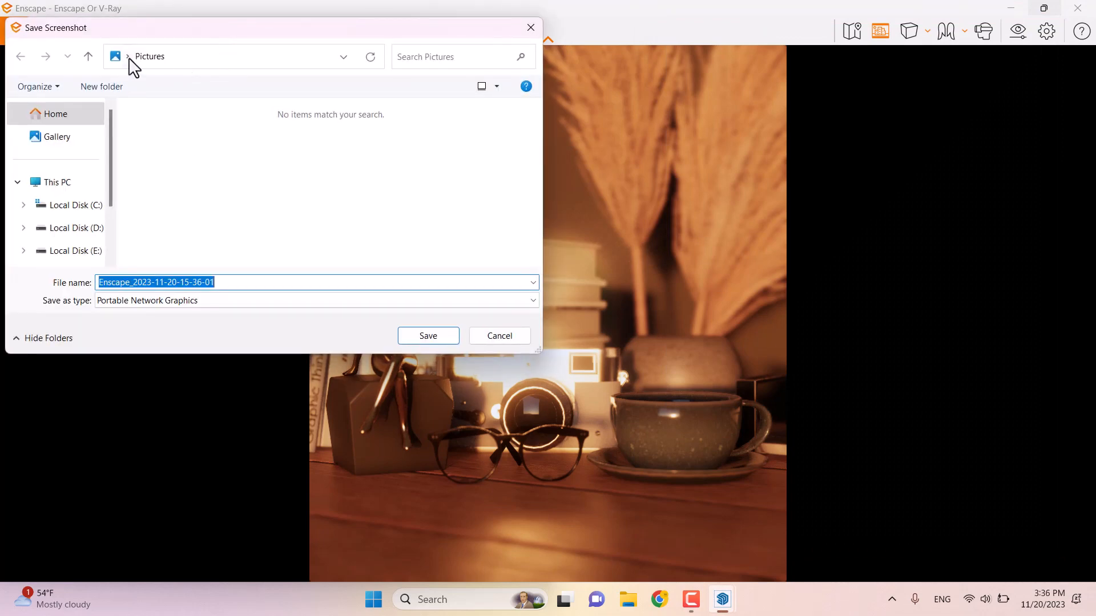
Step: Save the warm sunrise render as a PNG screenshot in the chosen folder
click(427, 335)
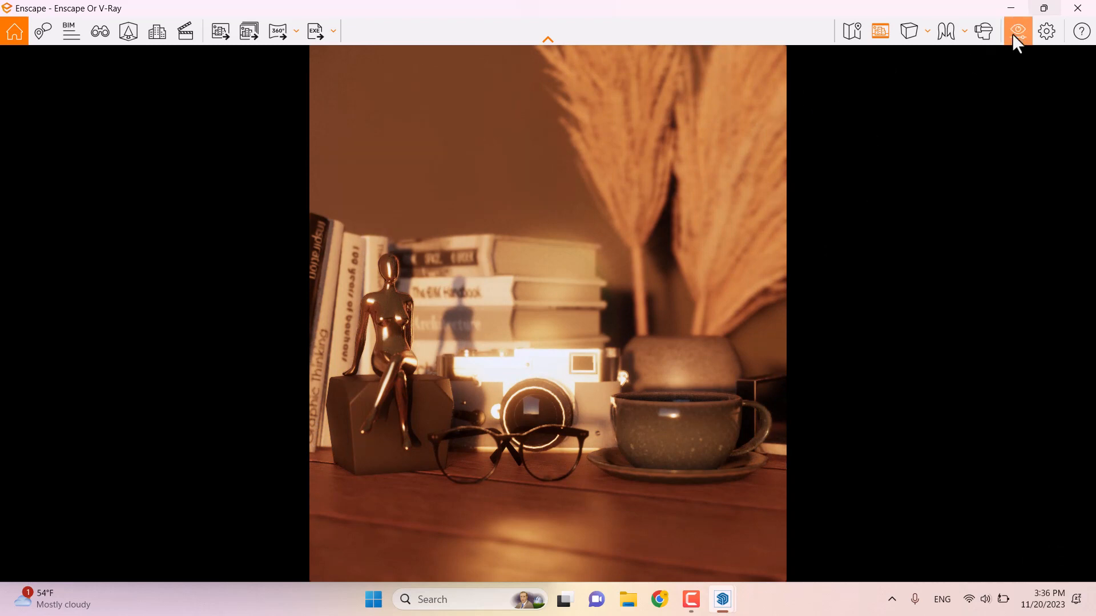
Step: Change Main > Style Mode to White and close the Visual Settings window
click(1017, 31)
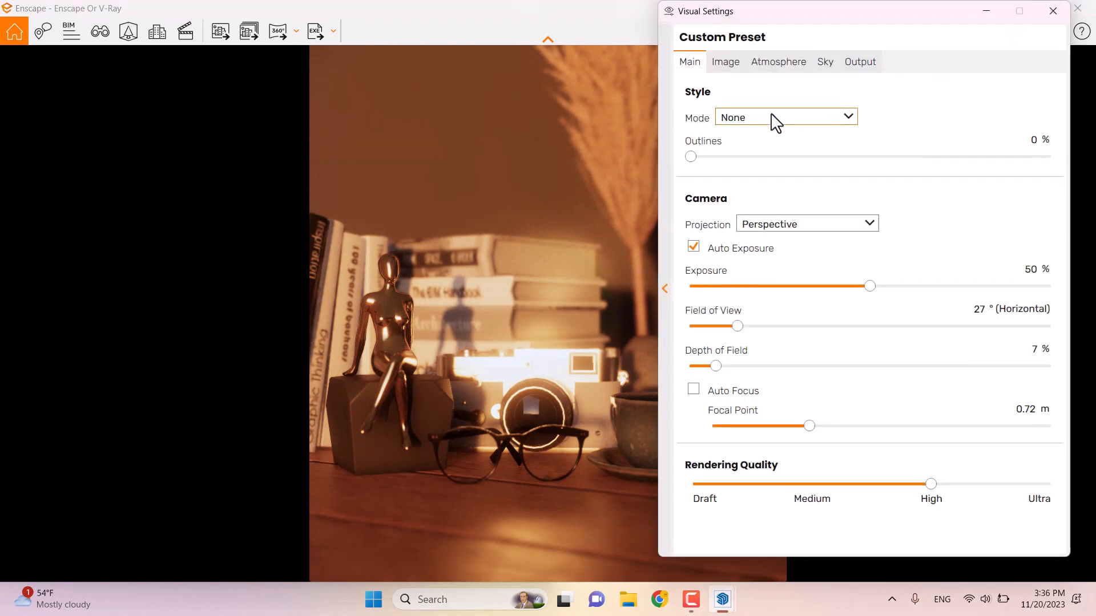
click(784, 116)
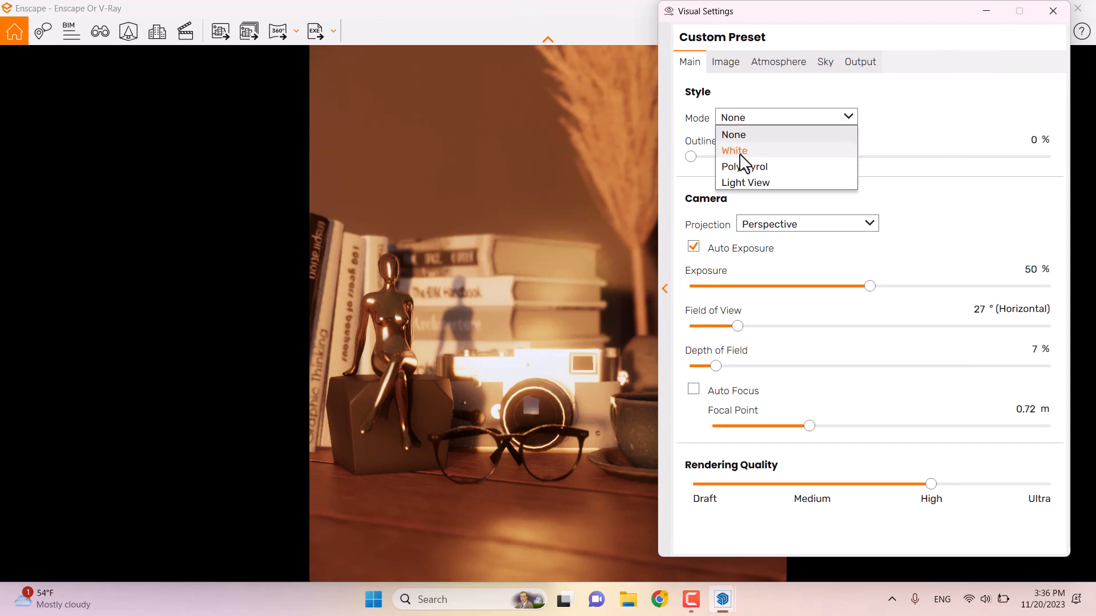
click(734, 150)
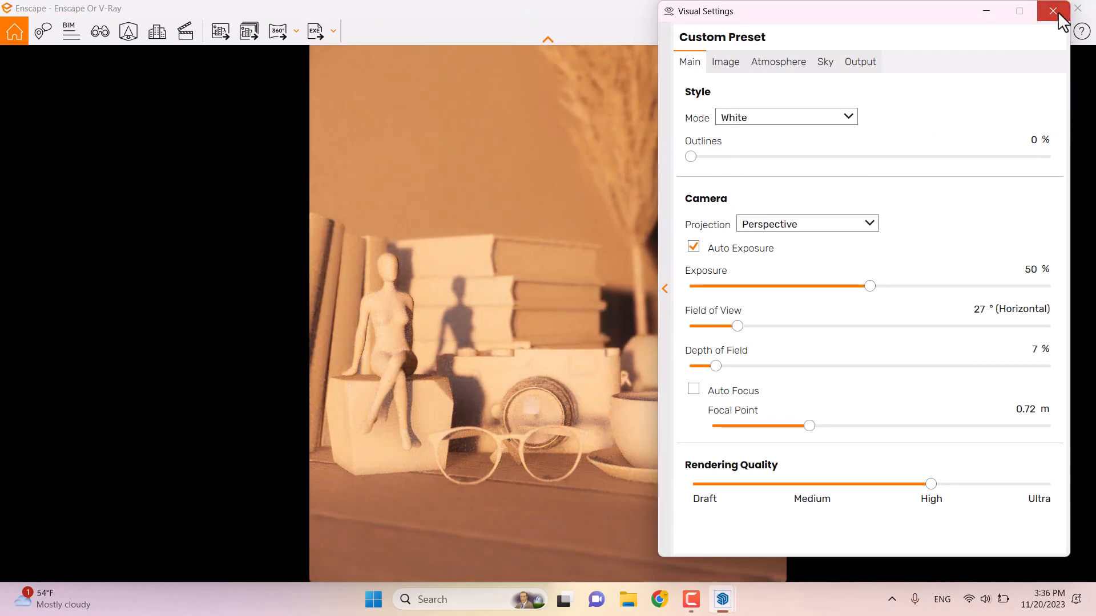
click(1076, 10)
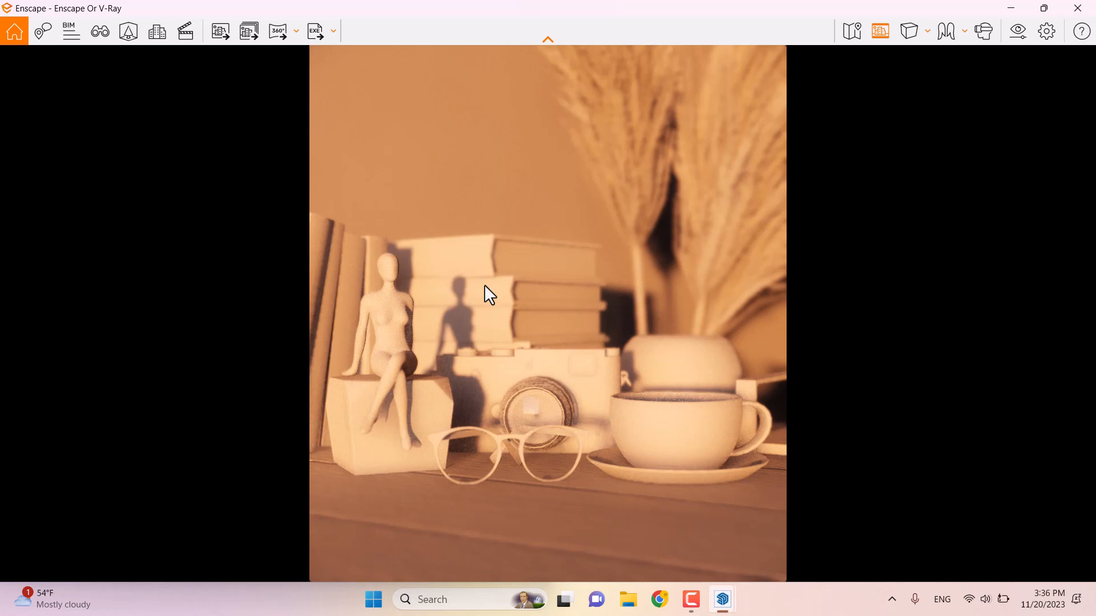
mouse_move(1001, 65)
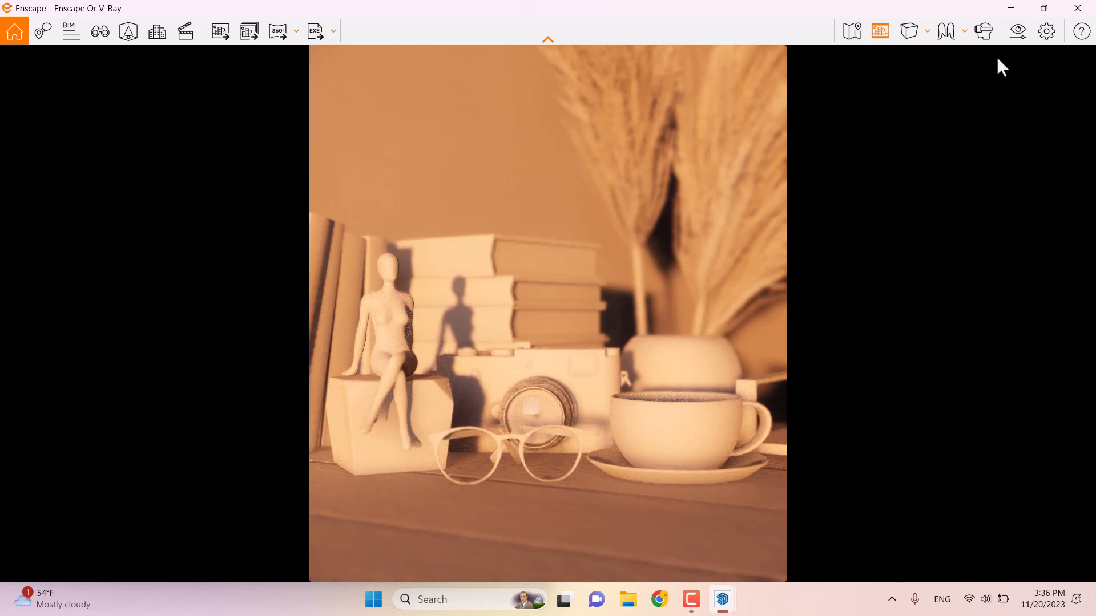
click(1046, 31)
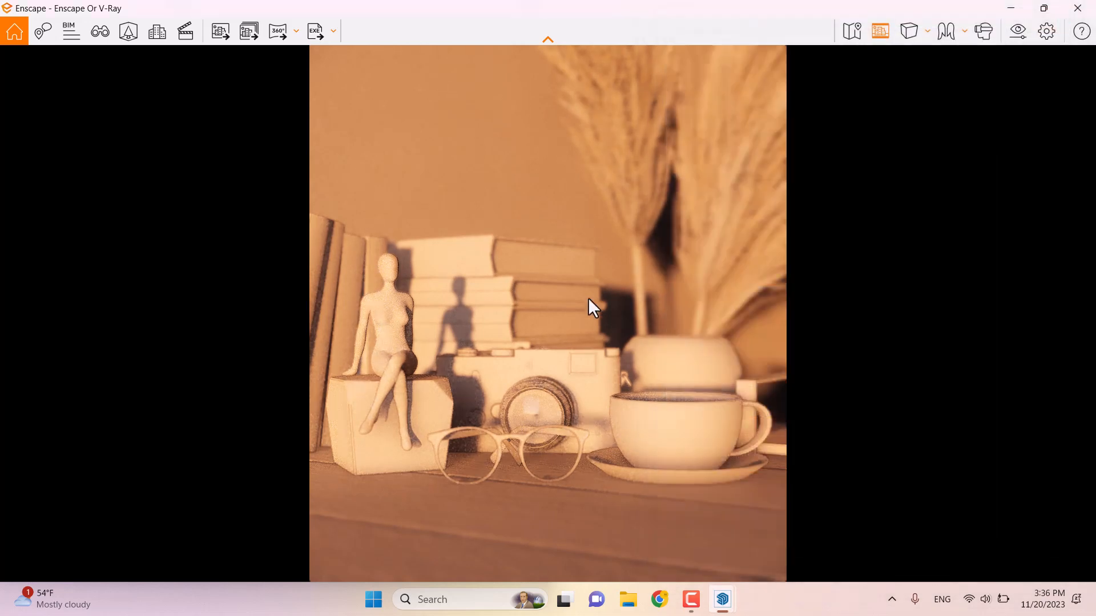
mouse_move(461, 454)
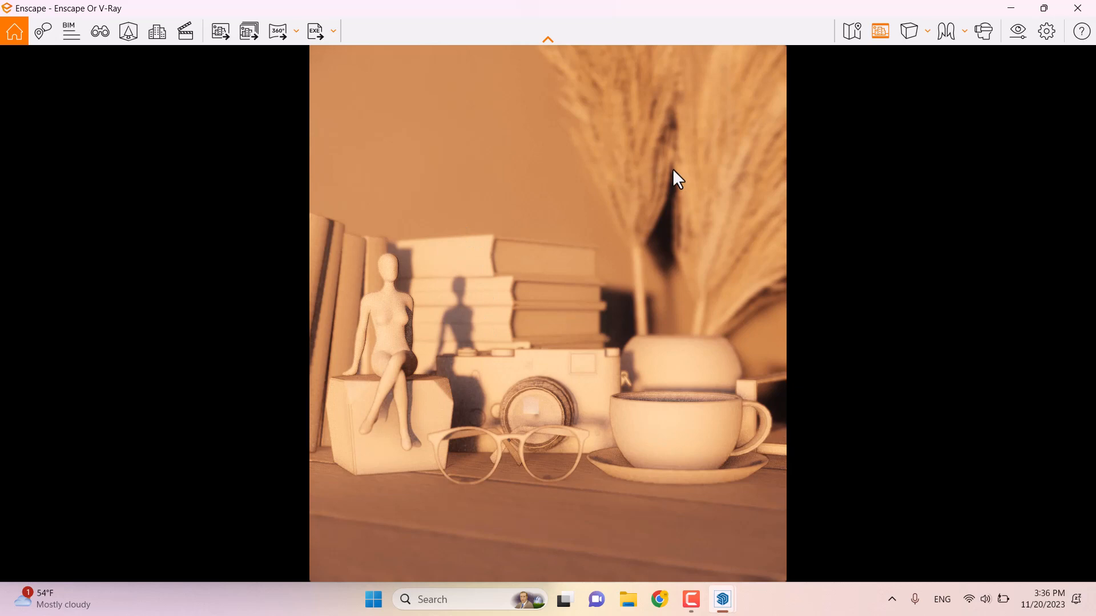
mouse_move(219, 31)
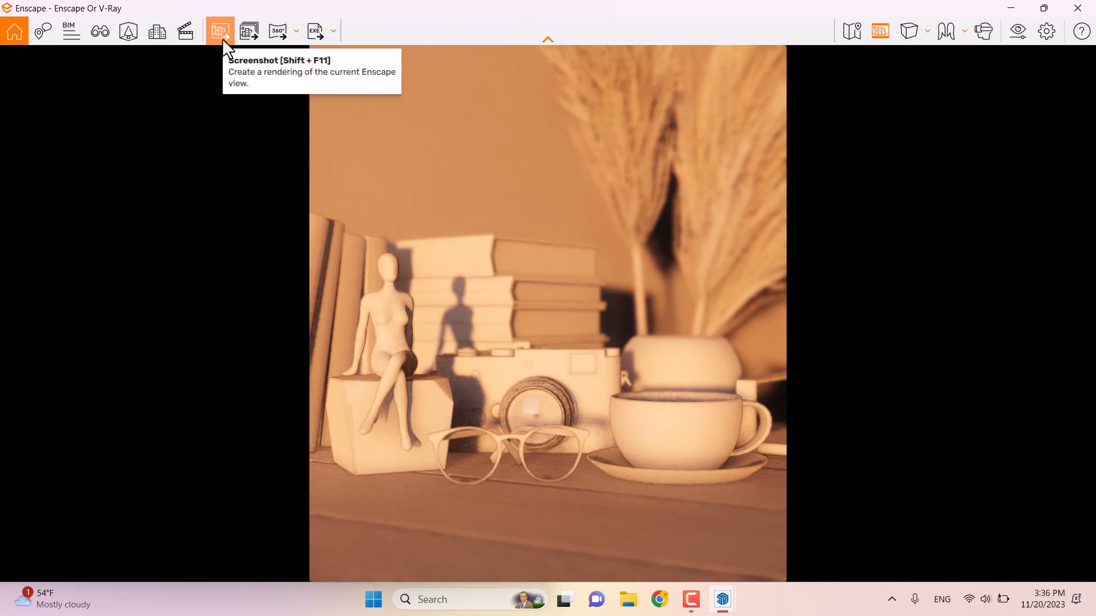
Step: Capture a screenshot of the white clay view and save it to the Desktop
click(219, 31)
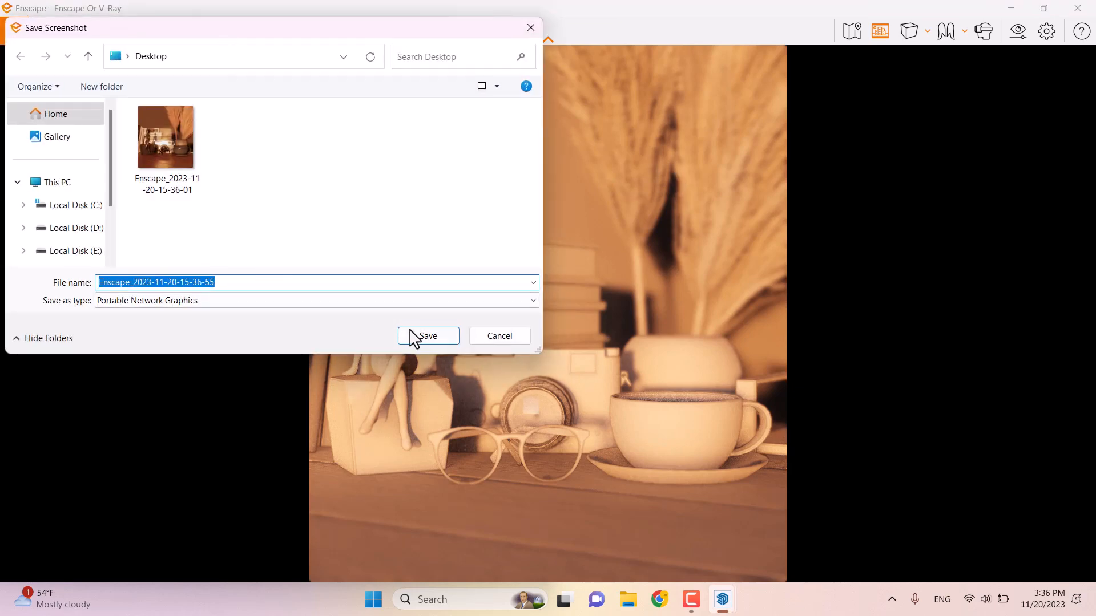
click(427, 337)
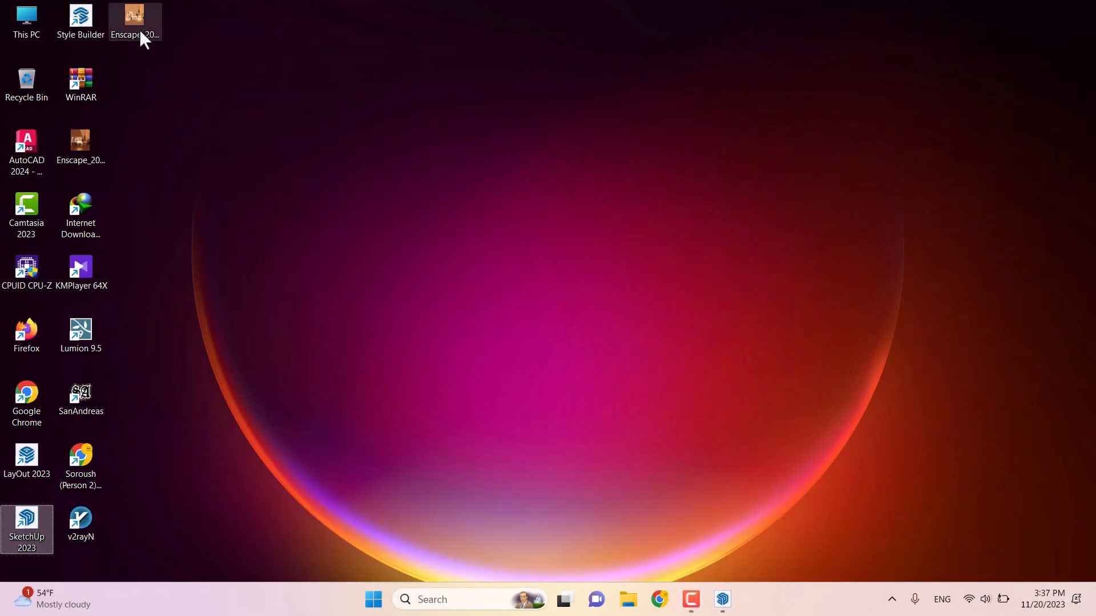
Step: Open the saved render in Photos and snap the warm and white renders side by side
double_click(134, 17)
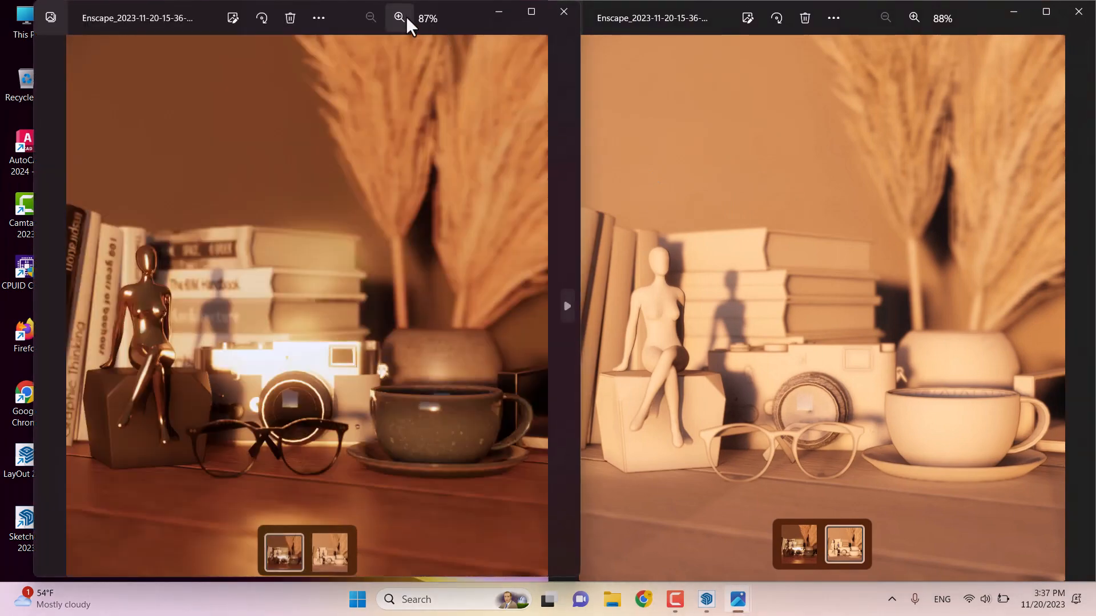
click(336, 18)
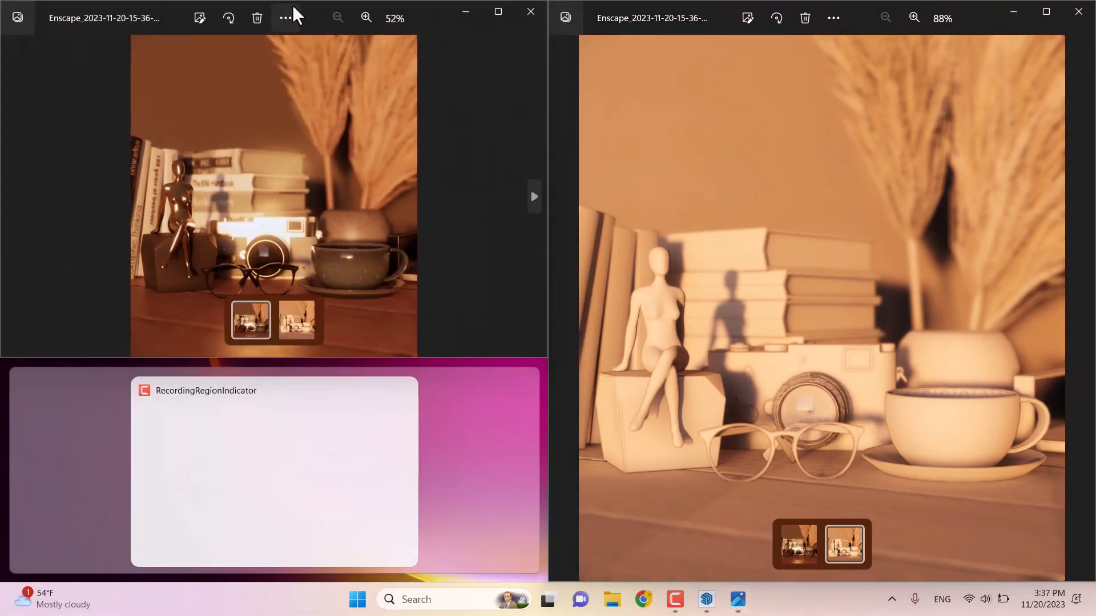
click(366, 18)
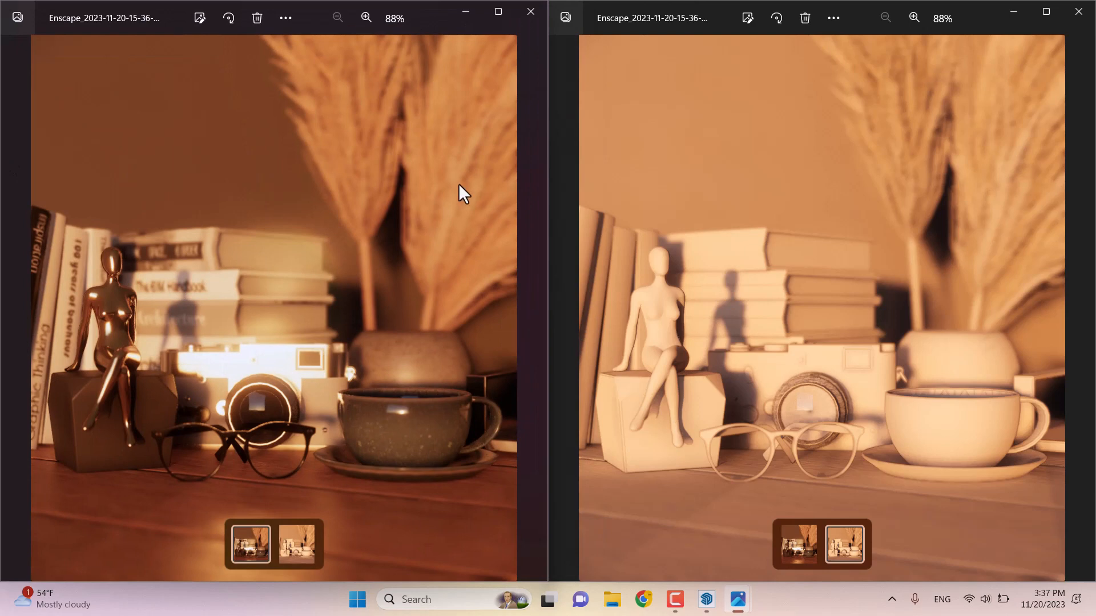
mouse_move(731, 297)
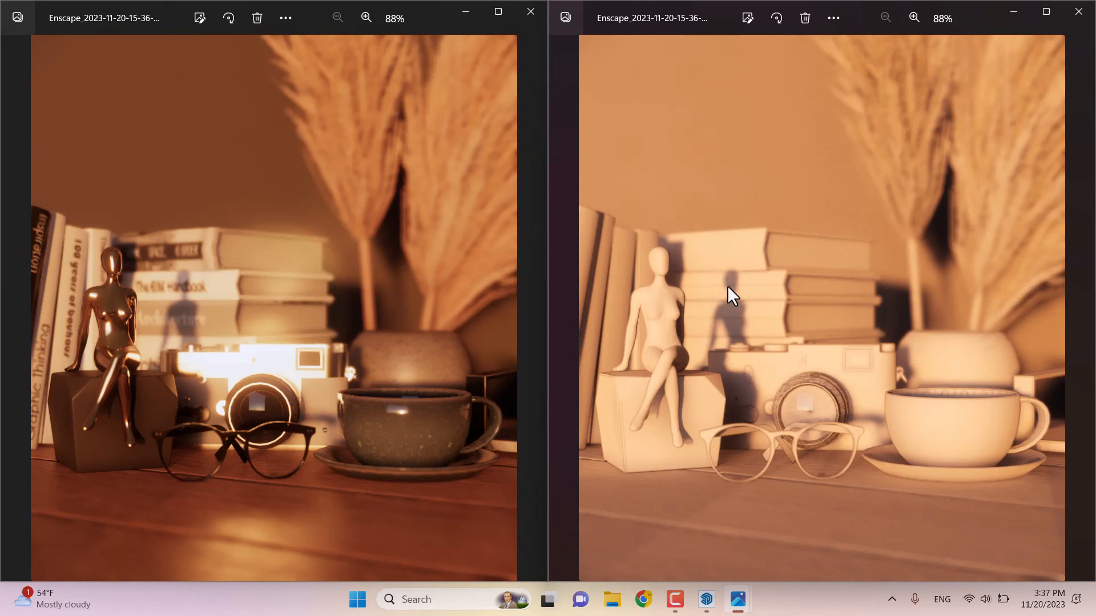
mouse_move(729, 295)
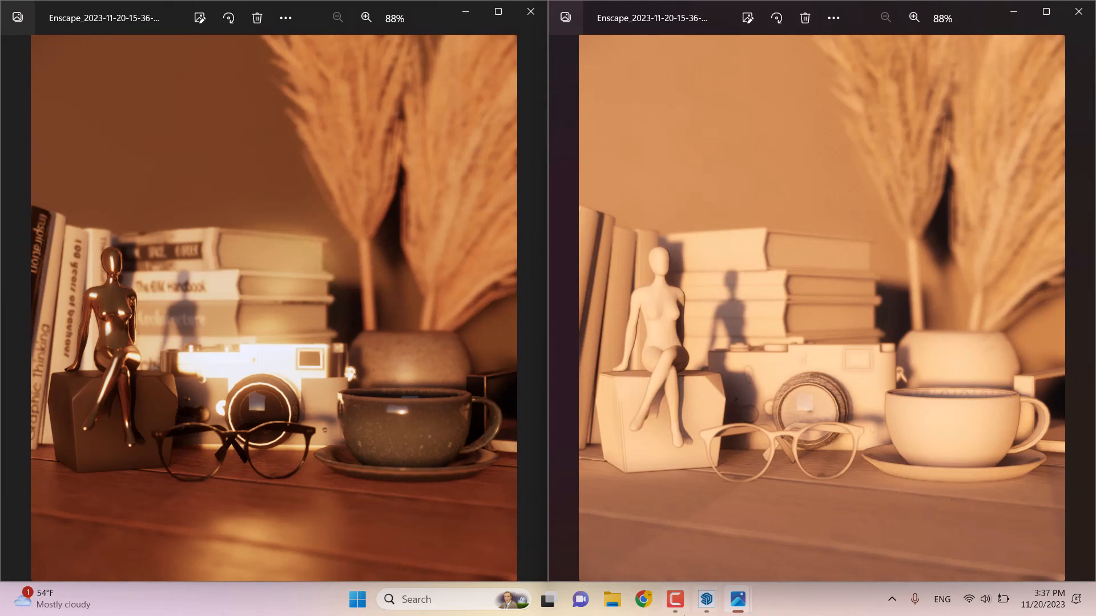